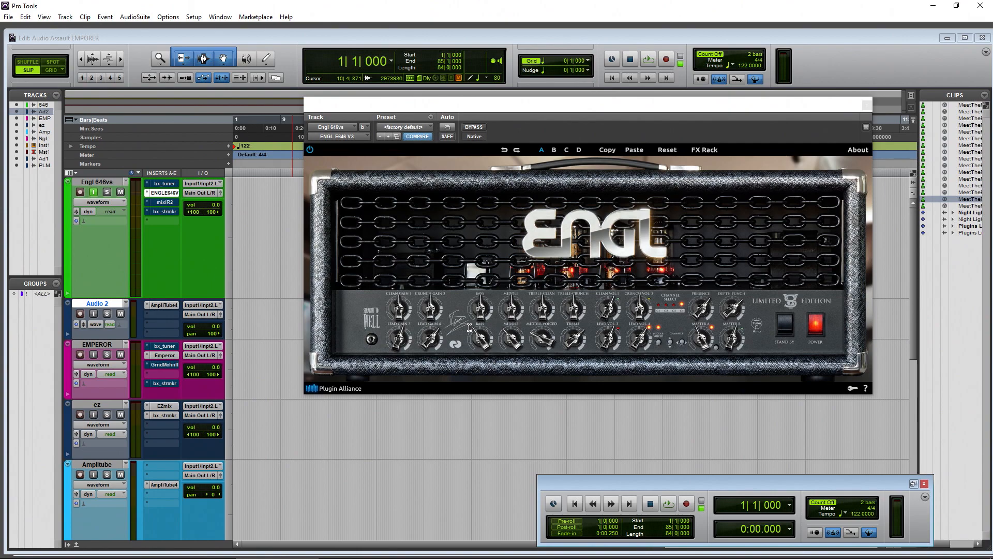
mouse_move(509, 259)
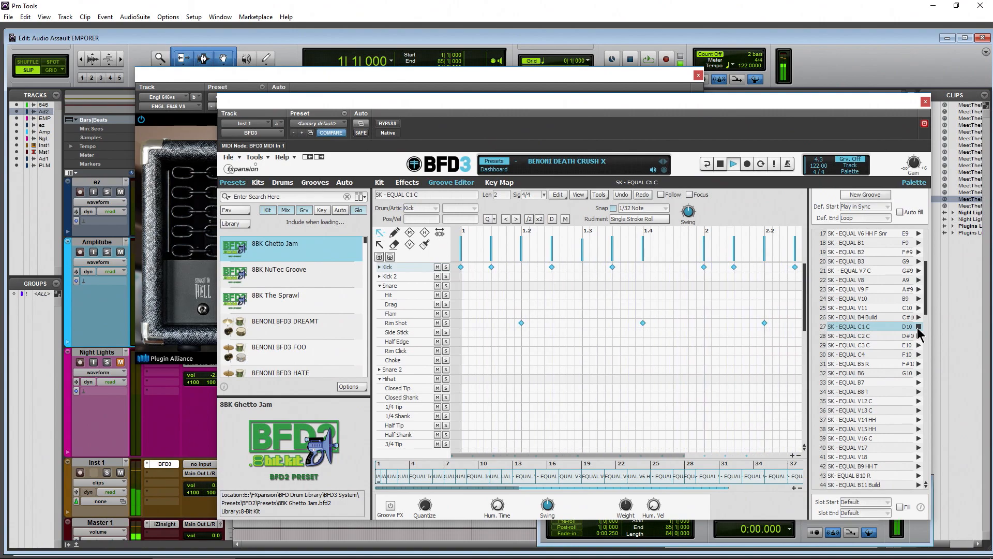
Close BFD3, then inspect the Engl track's bx_stereomaker plugin and close it
click(733, 164)
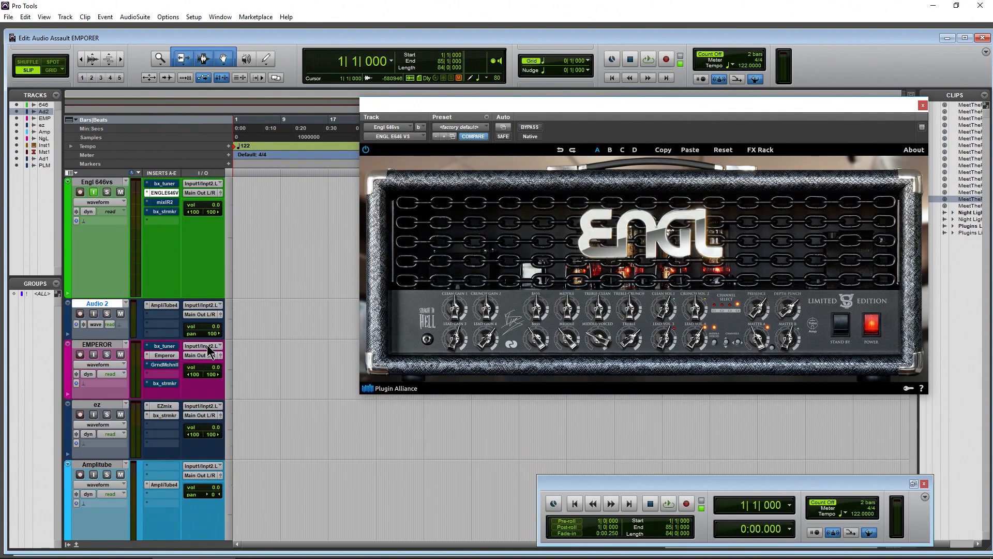
mouse_move(165, 218)
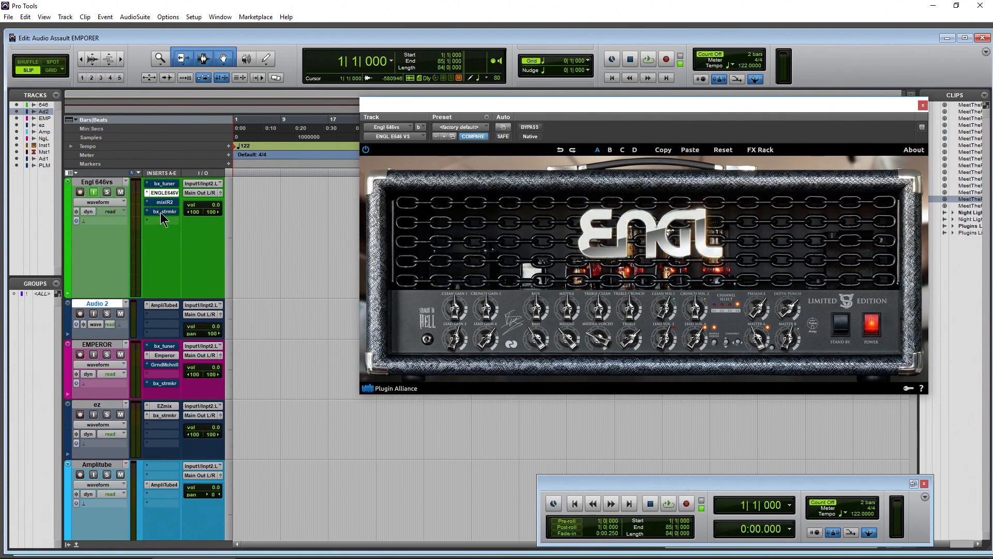
click(163, 211)
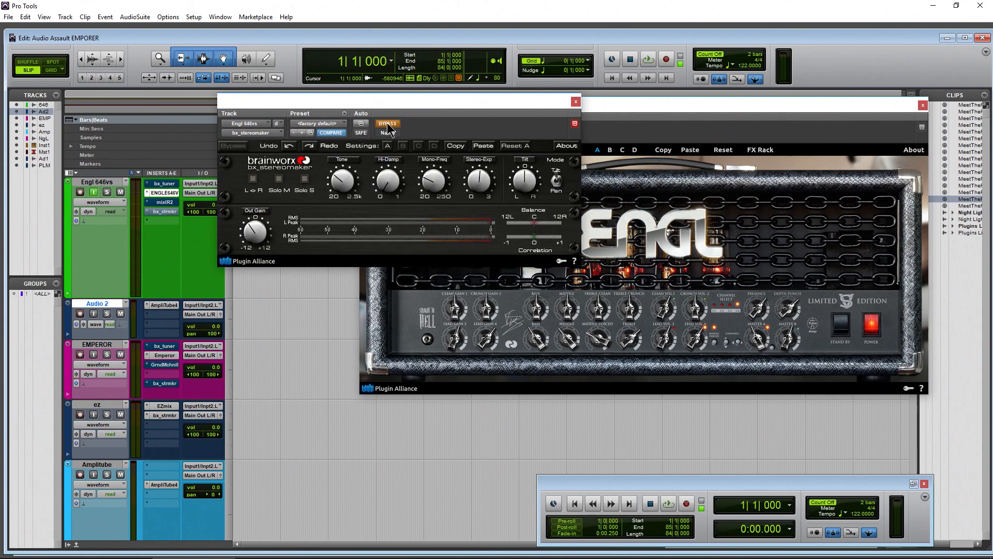
click(387, 123)
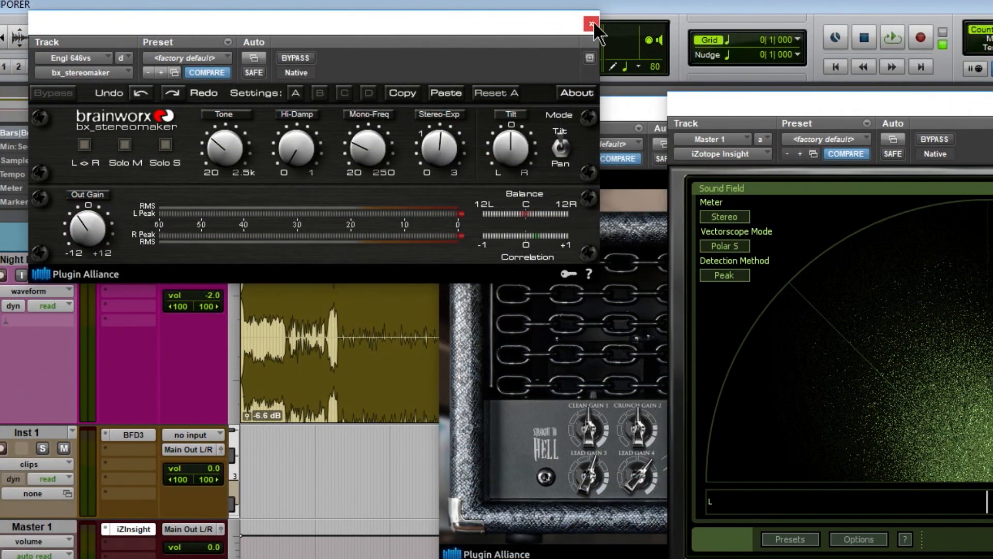
mouse_move(591, 25)
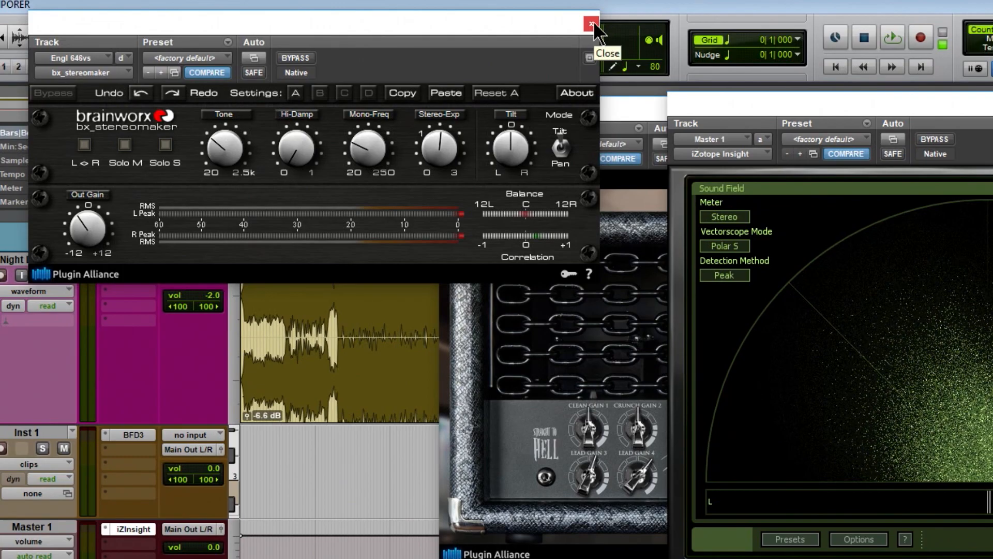
click(590, 21)
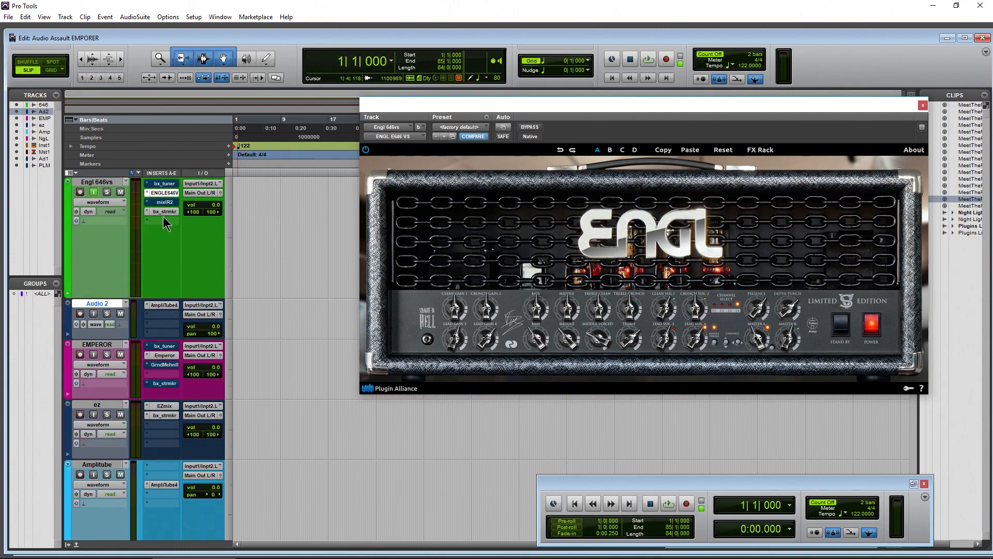
Remove bx_stereomaker from the Engl insert and create one new mono audio track
click(164, 211)
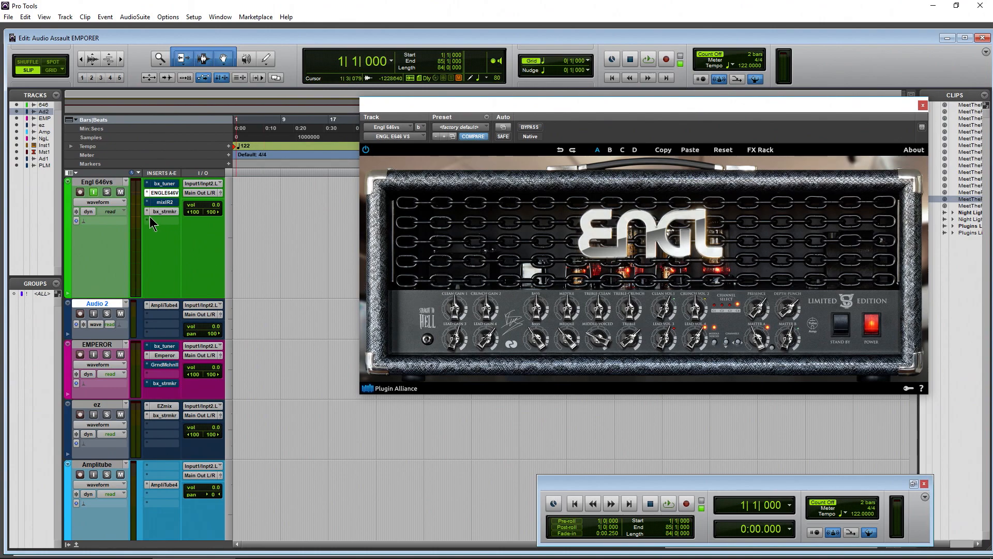
click(164, 211)
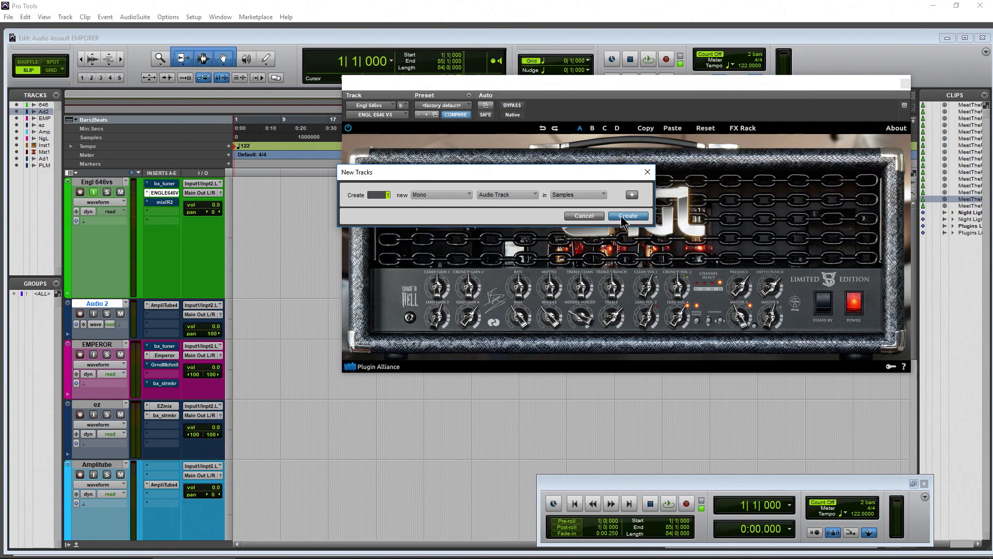
click(626, 216)
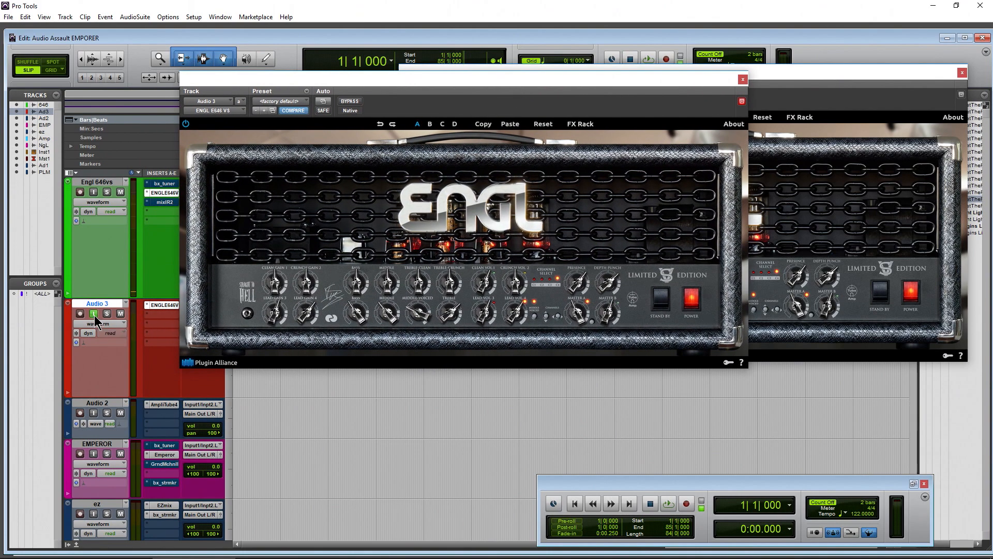
mouse_move(89, 333)
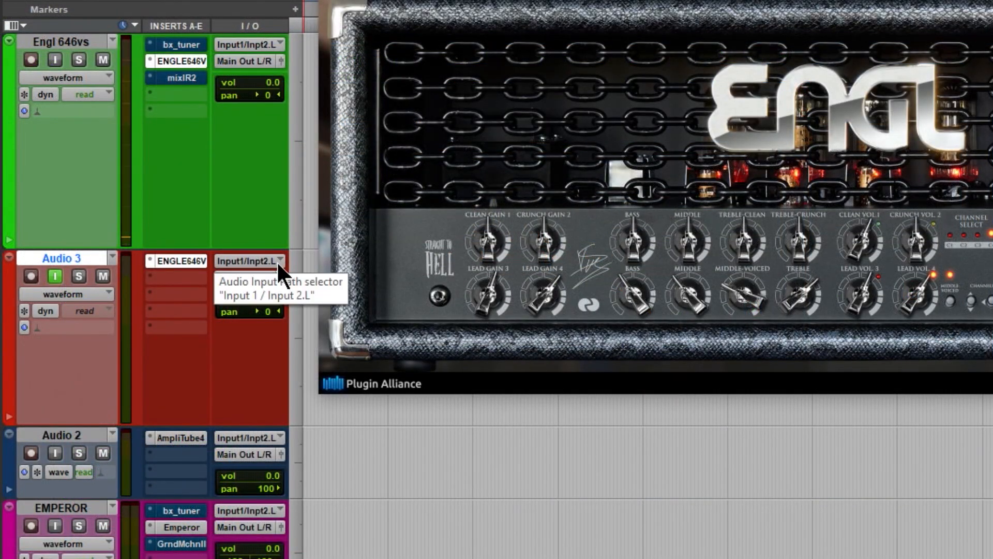
Keep Audio 3 and Engl 646vs on Input 1/Input 2.L and monitor Engl 646vs
click(251, 260)
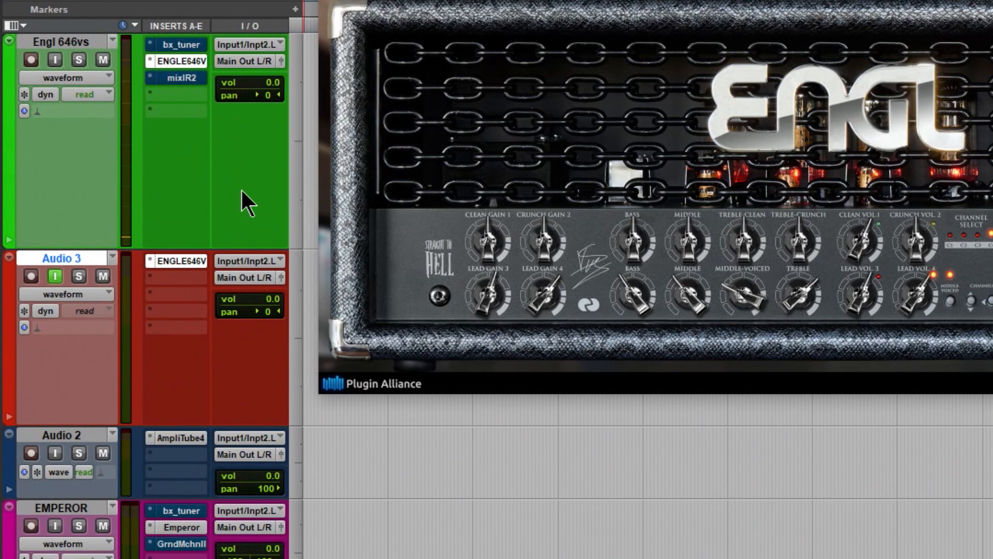
click(247, 43)
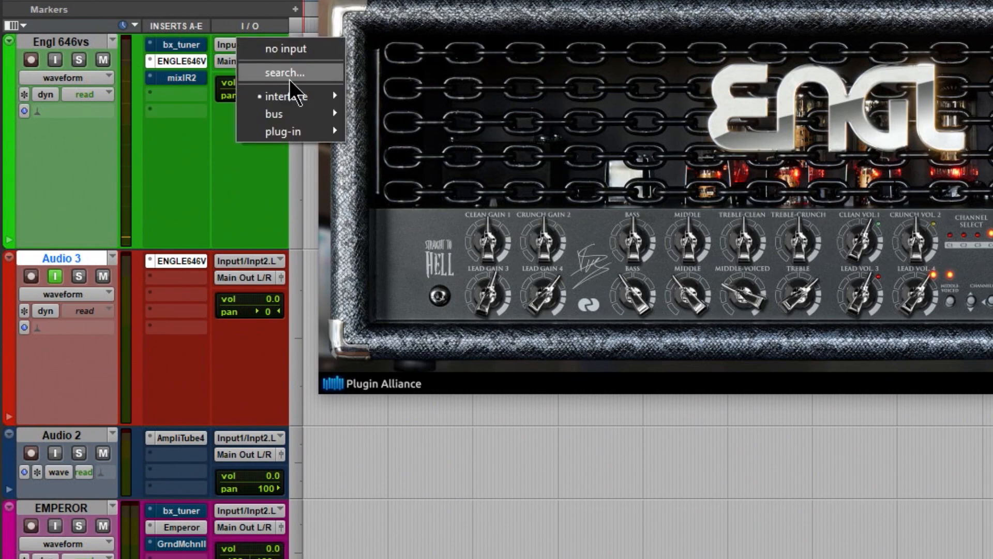
mouse_move(287, 95)
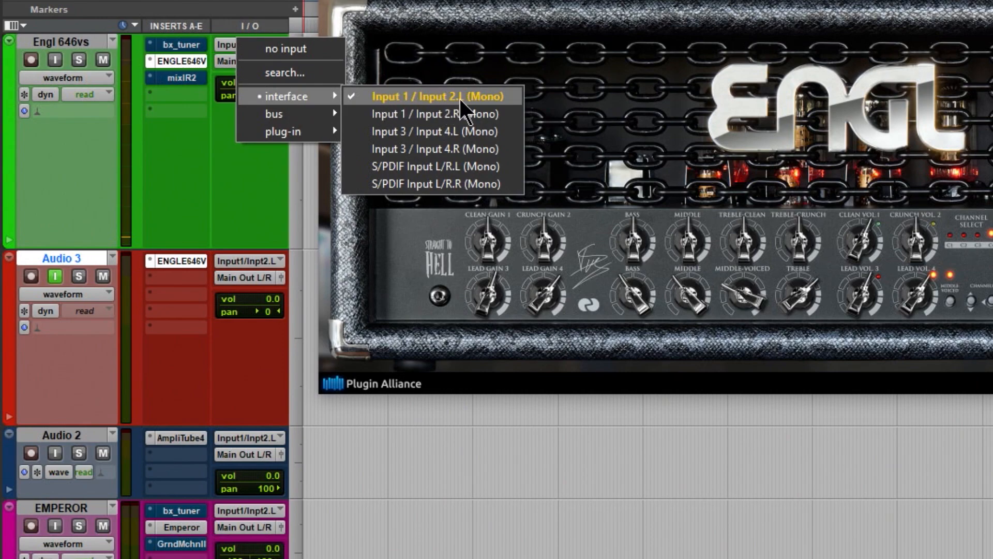
mouse_move(406, 106)
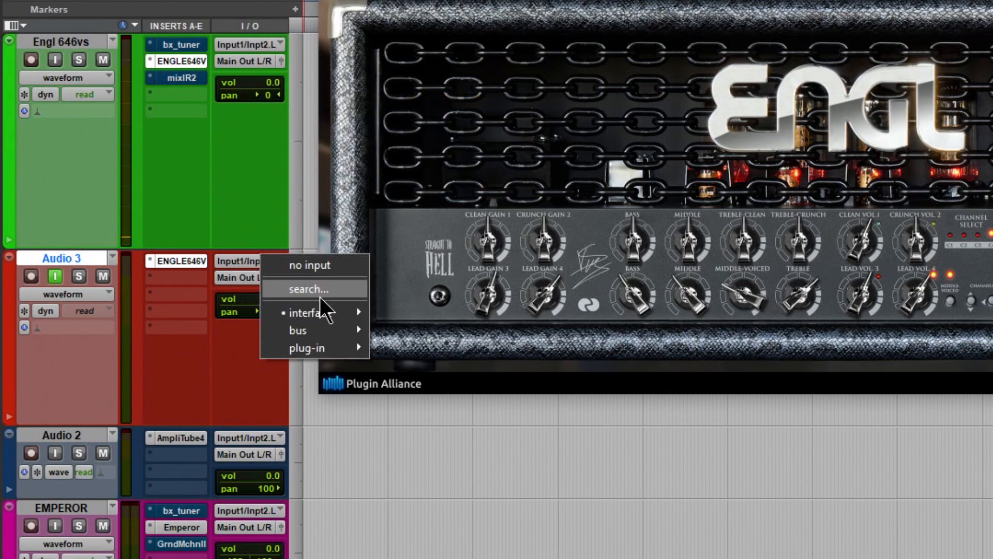
mouse_move(310, 313)
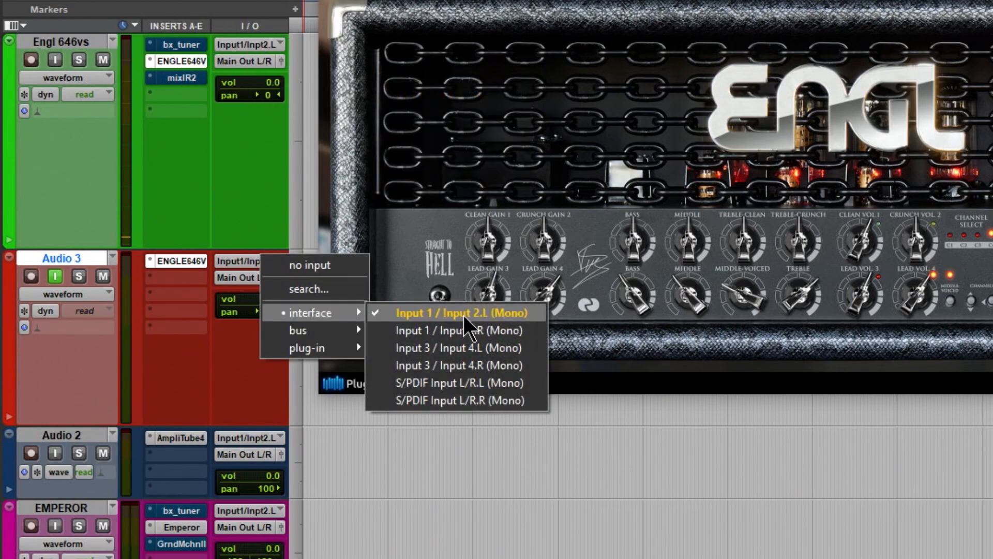
click(461, 312)
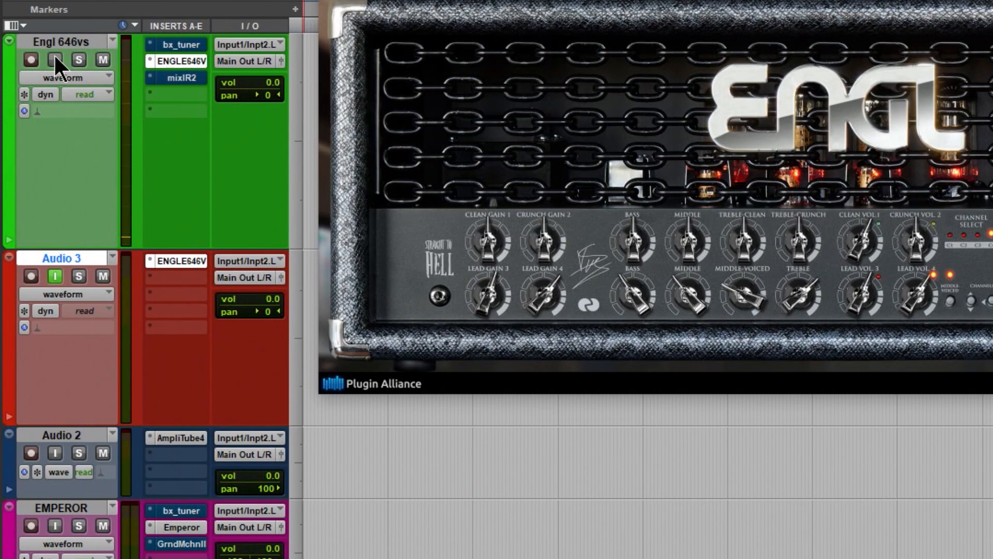
click(54, 59)
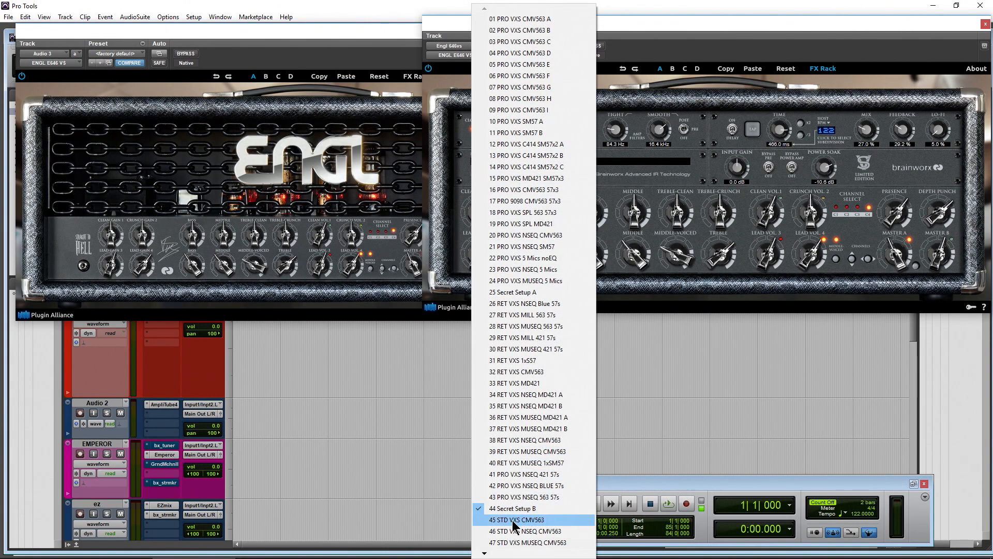
Pick the 50 STD VXS MUSEQ 1xSM57 cabinet IR, then close the Insight meter window
scroll(down, 3)
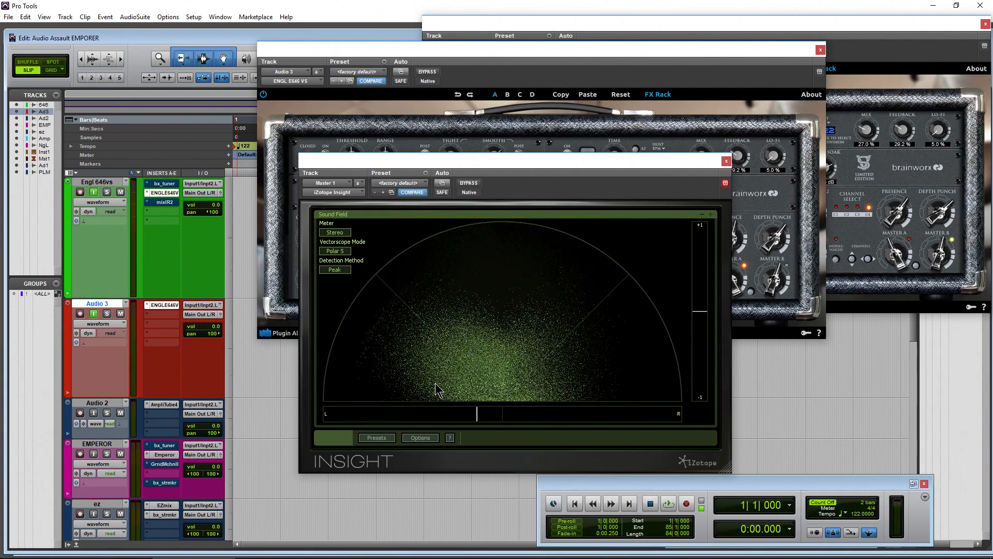
click(726, 160)
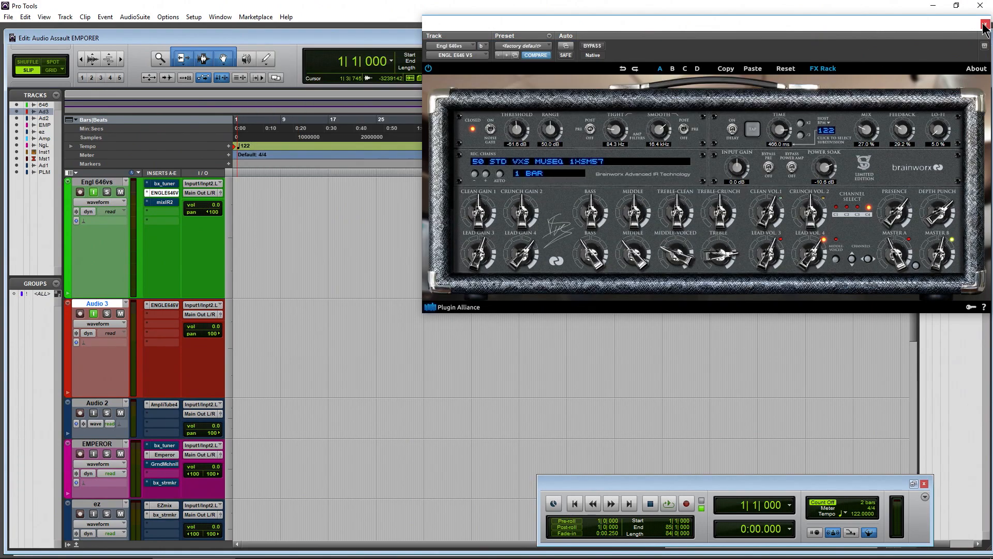
Insert AmpliTube 4 on Audio 3 with Benoni 9 Metal; set ENGL to 44 Secret Setup B
click(983, 25)
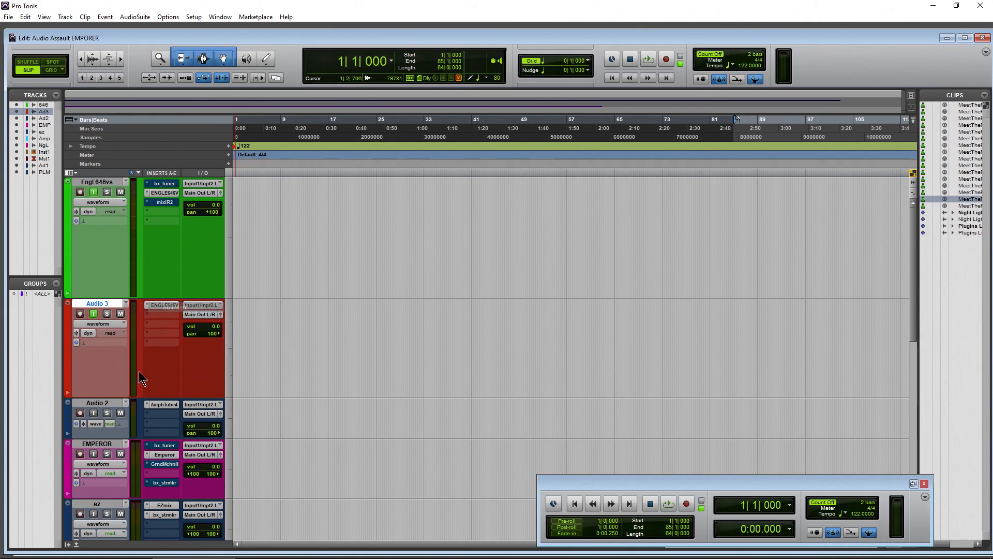
click(164, 304)
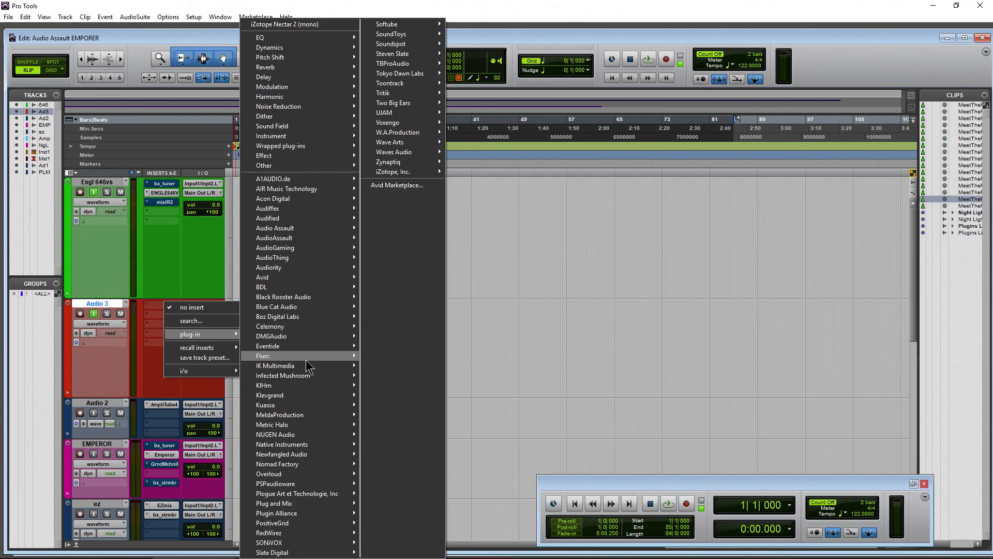
mouse_move(273, 424)
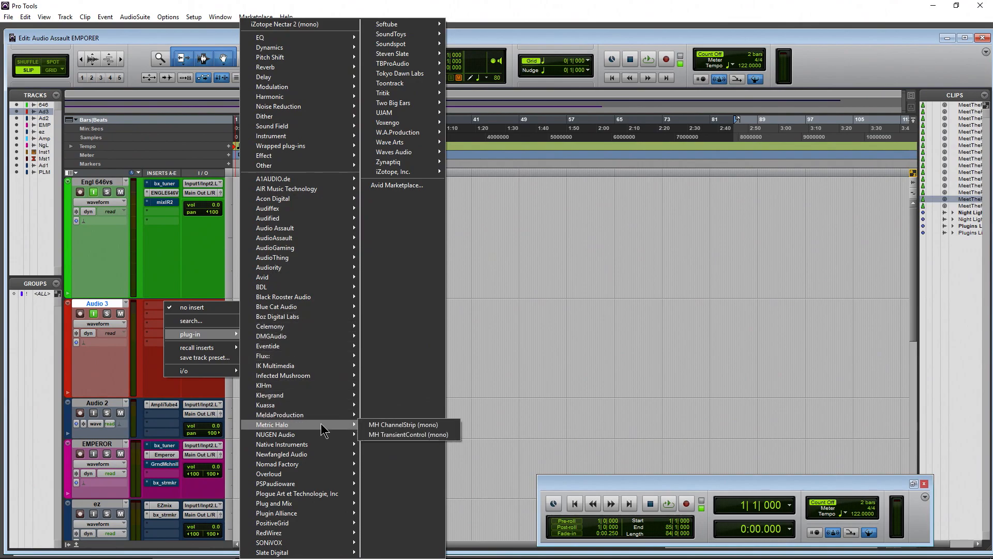
mouse_move(282, 366)
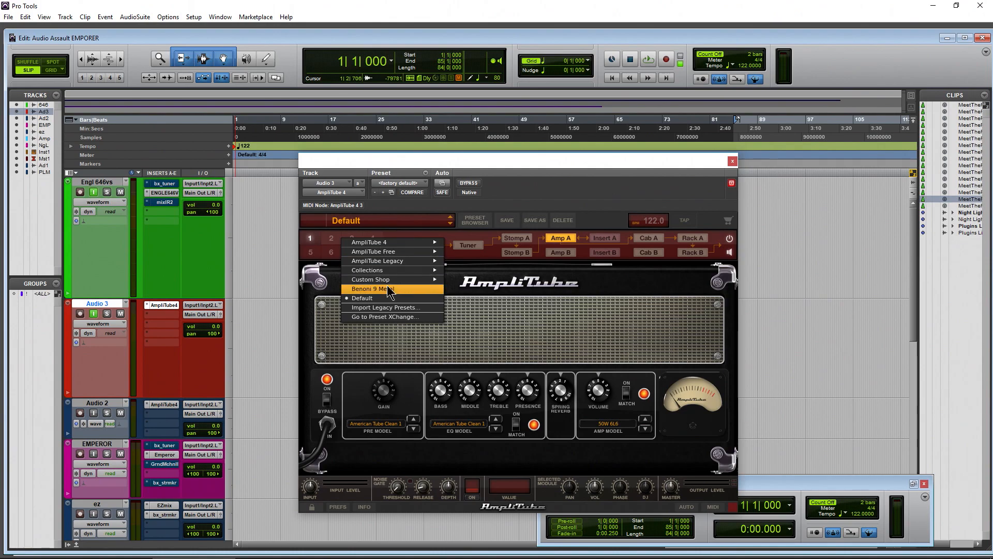
click(374, 289)
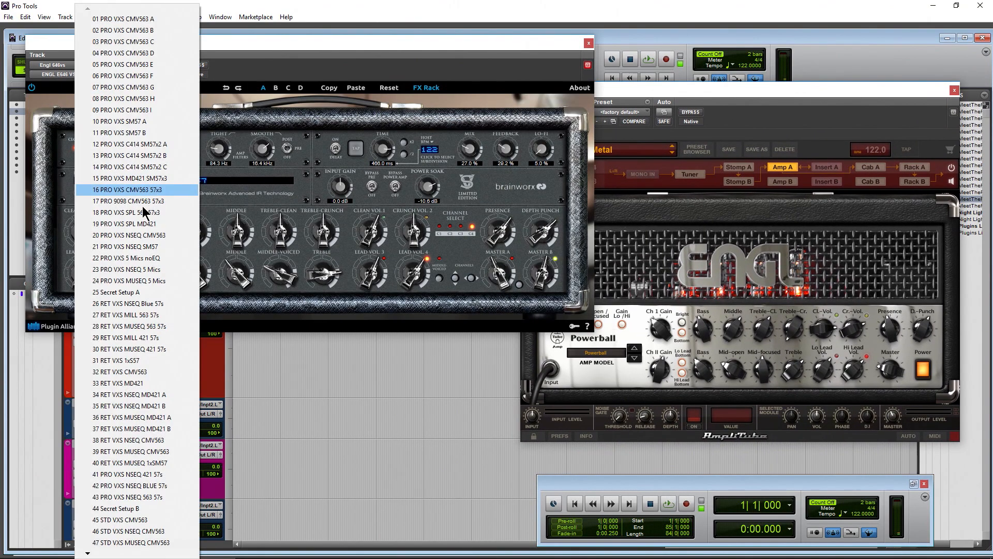
click(116, 508)
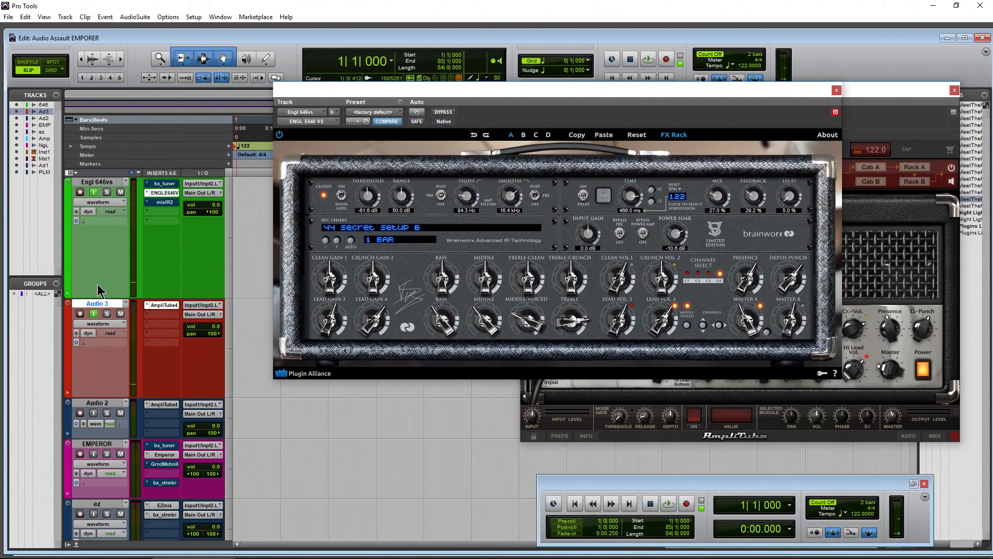
Check Audio 3's input selector, then open iZotope Insight on Master 1
click(201, 305)
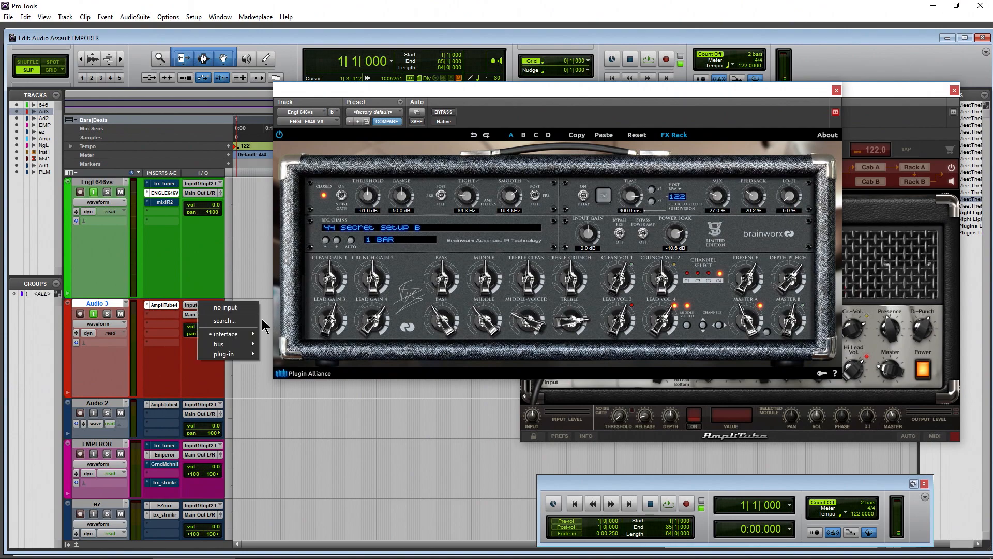
click(115, 372)
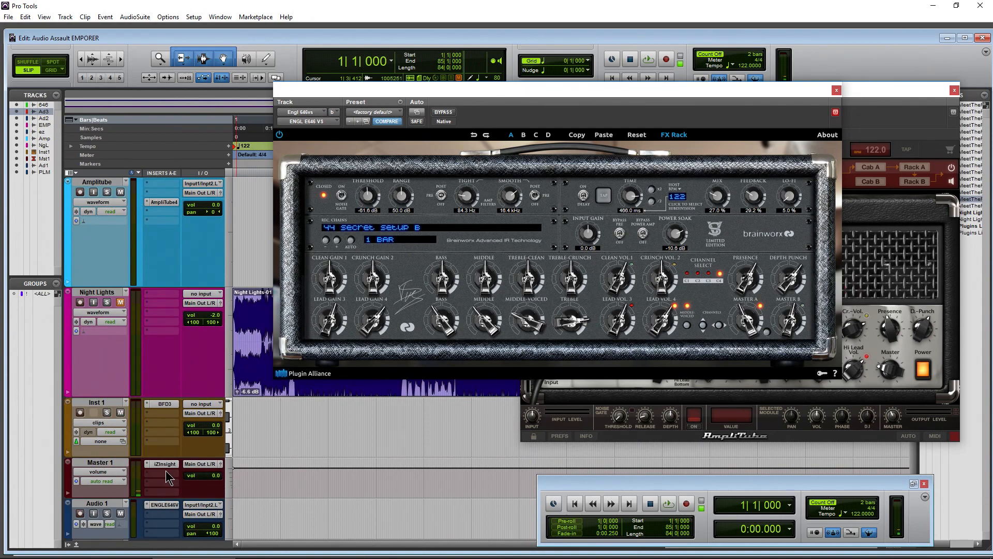
mouse_move(157, 431)
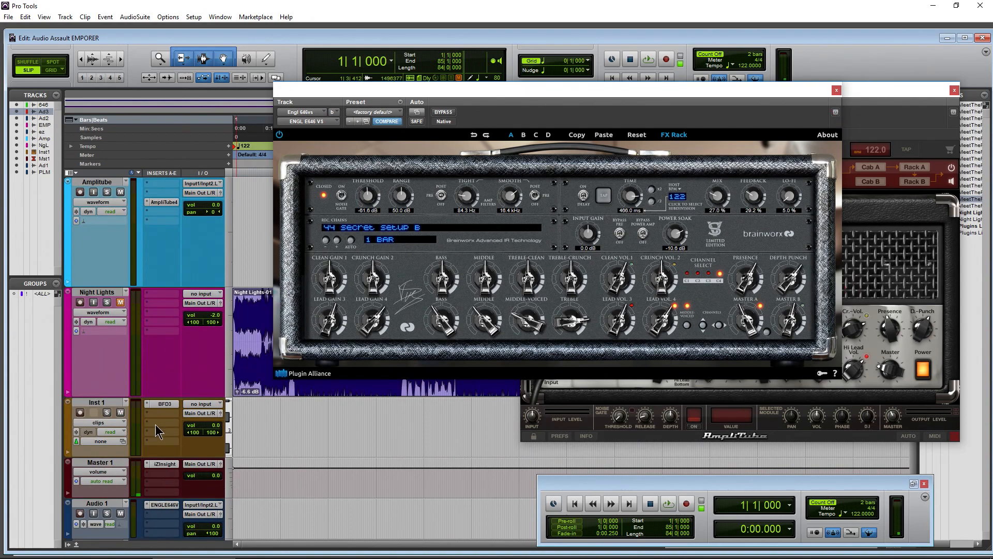
click(163, 404)
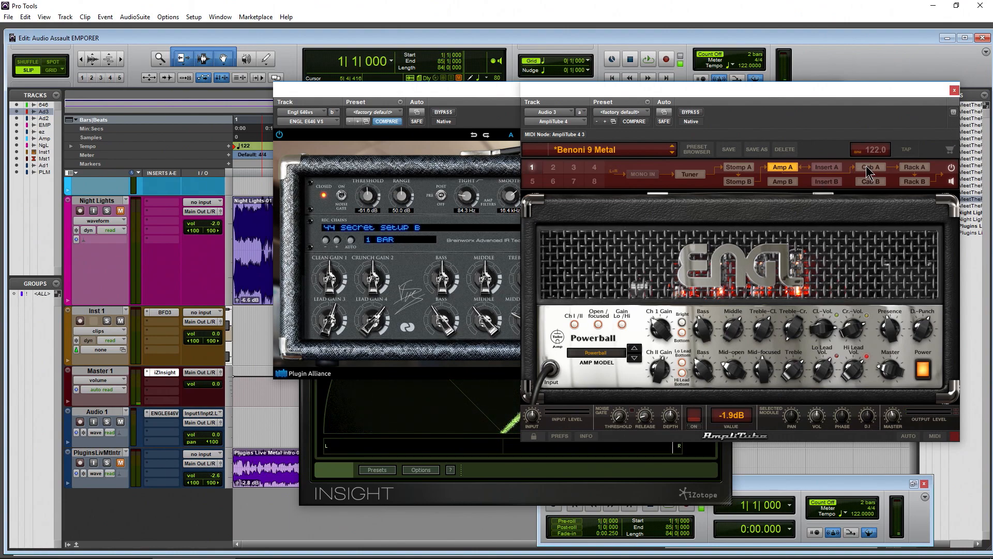
View AmpliTube's E 412 PRO XXL cabinet under Cab A, then close AmpliTube
click(873, 169)
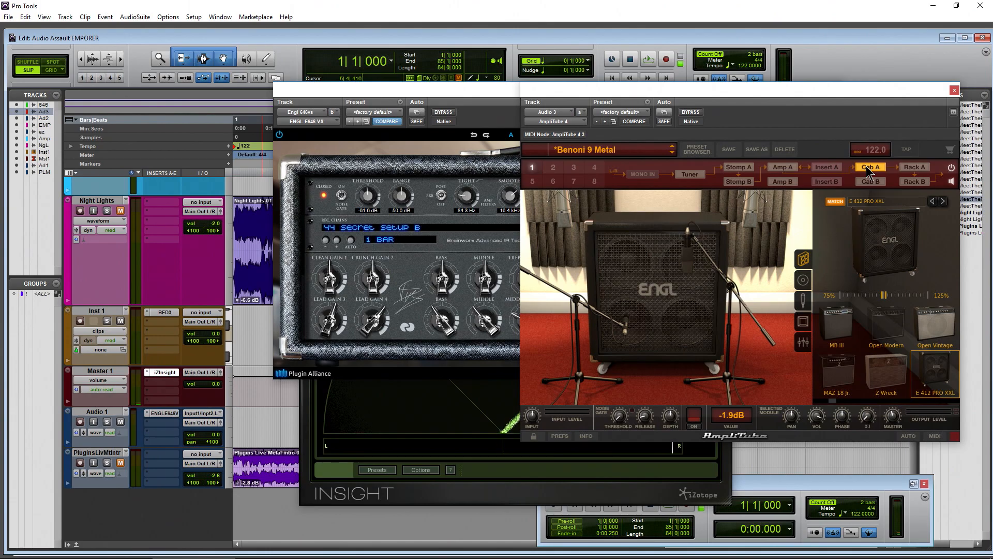
click(781, 166)
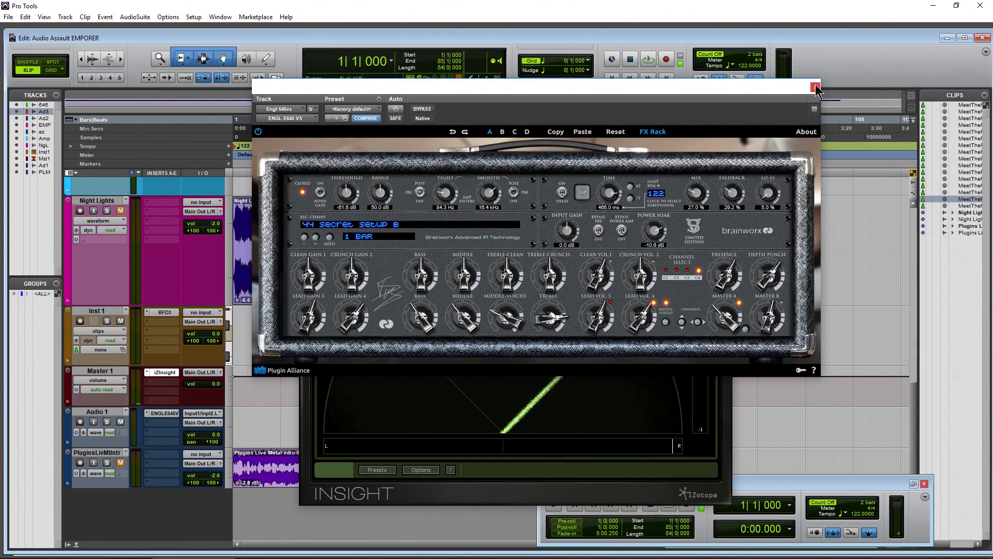
Close ENGL, play and stop BFD3's SK - EQUAL C1 C groove, then close BFD3
click(815, 88)
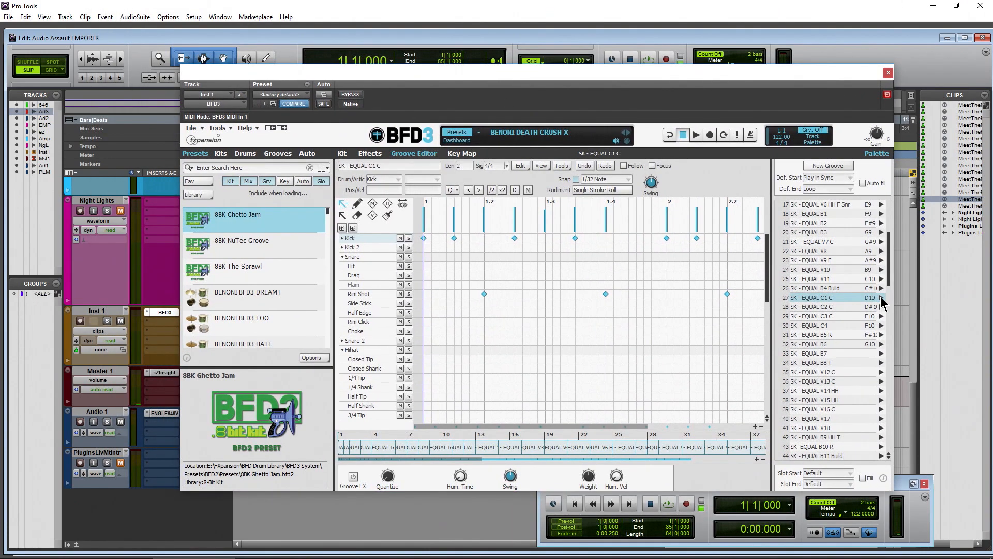
click(695, 135)
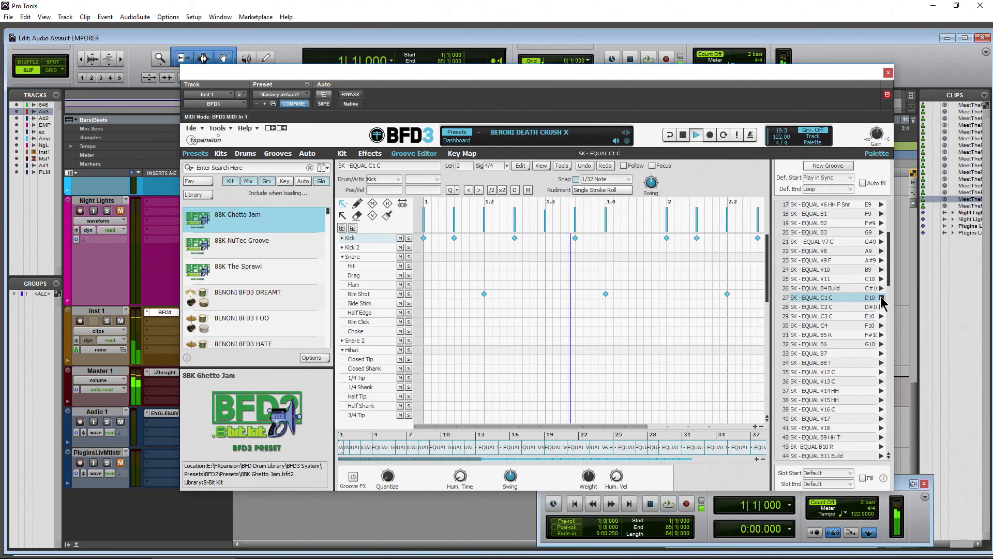
click(696, 135)
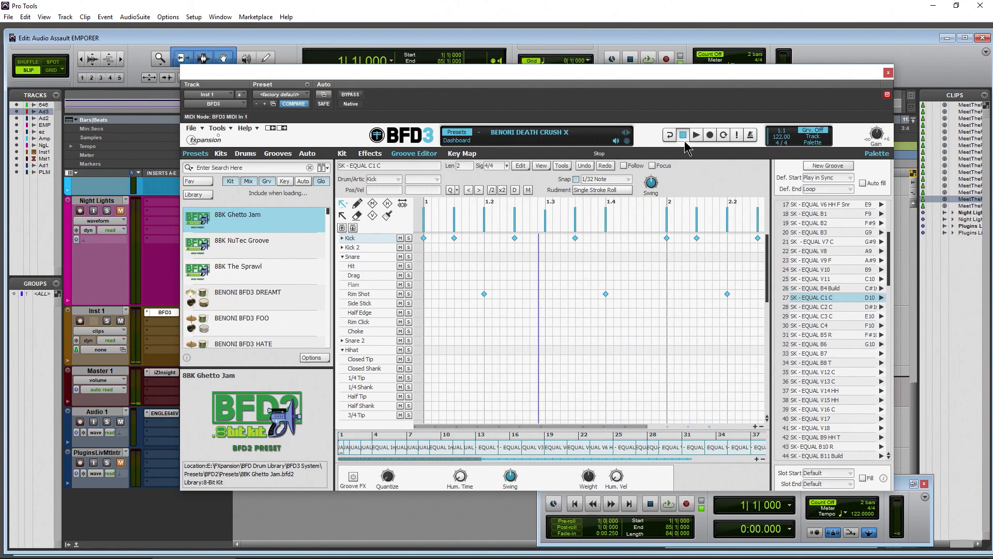
mouse_move(683, 119)
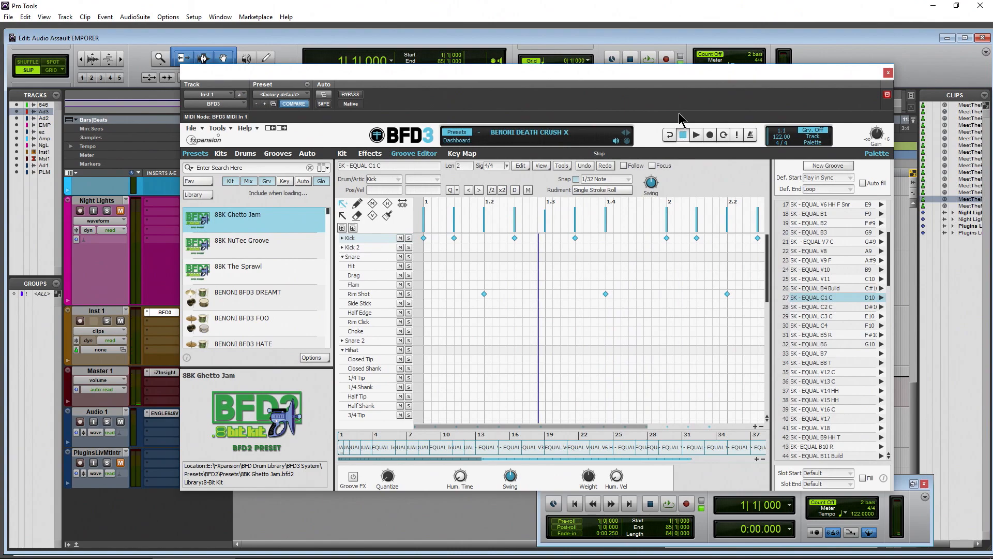
click(886, 73)
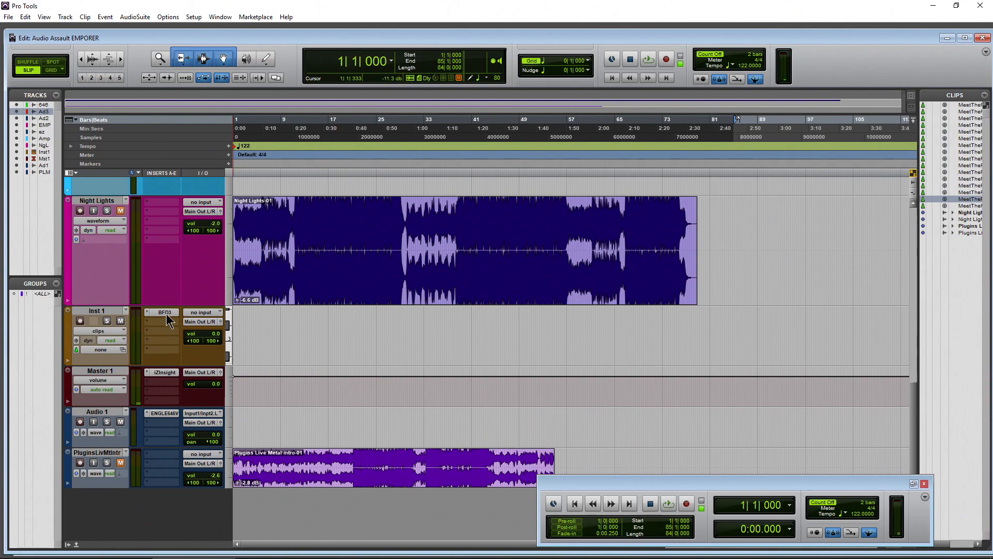
click(163, 311)
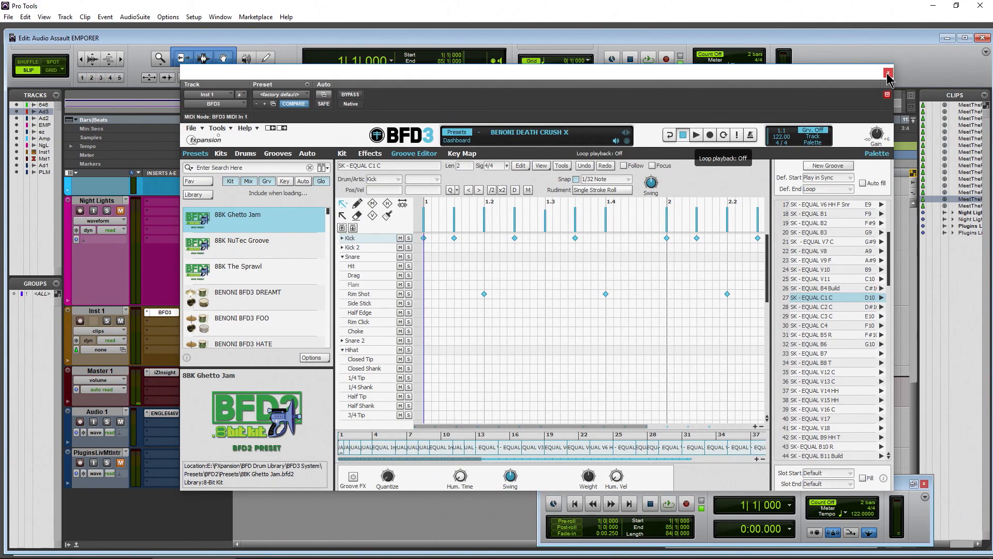
click(886, 73)
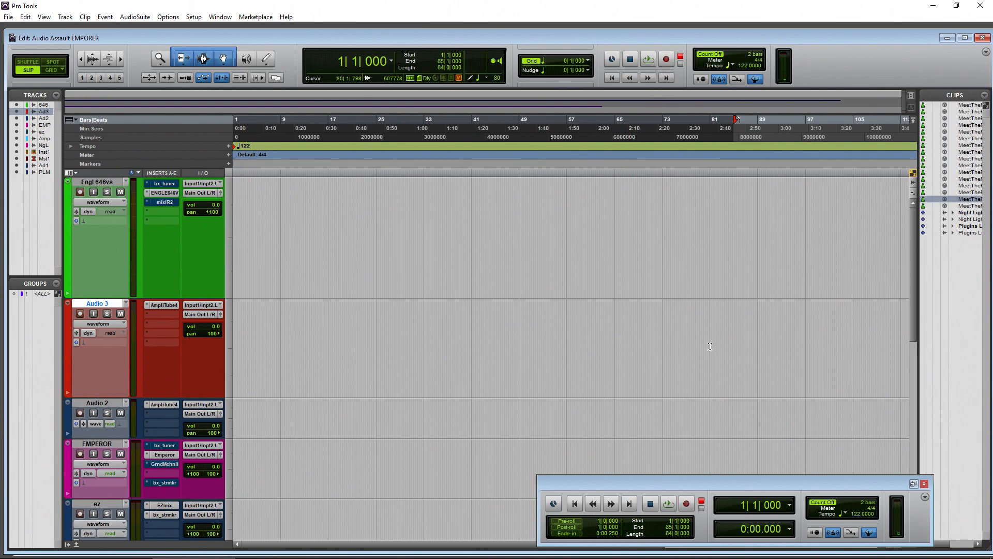
Engage the transport Record Enable button to arm the session for the Engl 646vs take
click(665, 58)
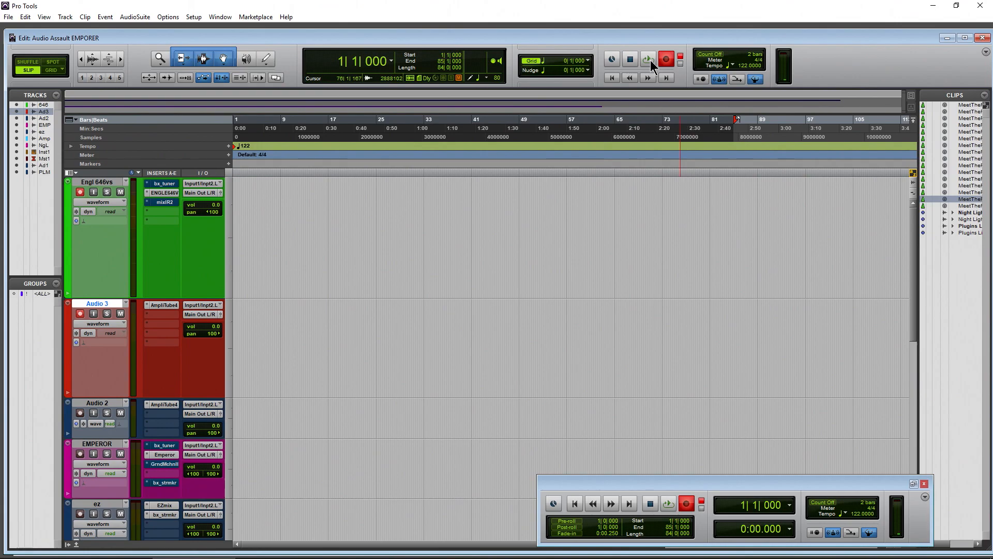
Record a take, arm Audio 3, play back and stop, then record again
click(647, 58)
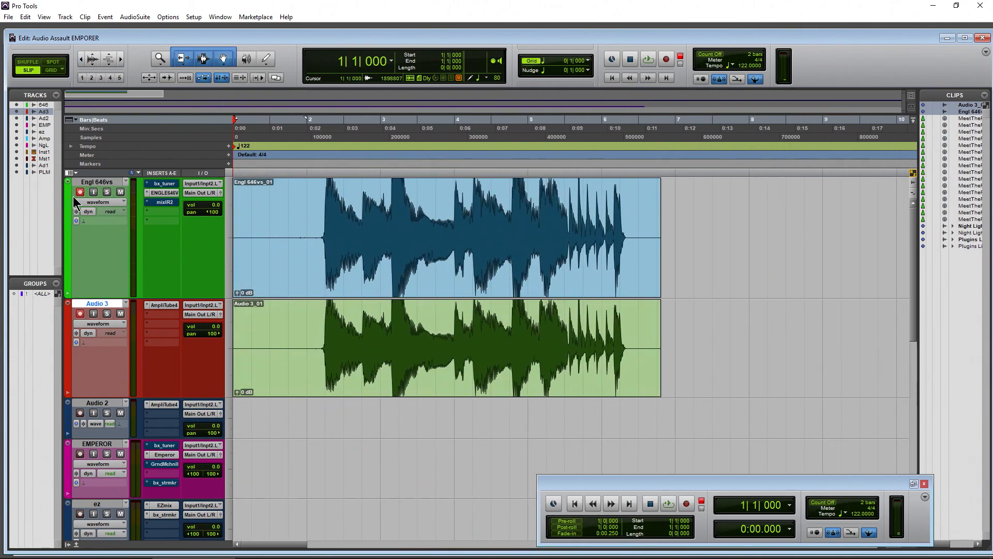
mouse_move(80, 192)
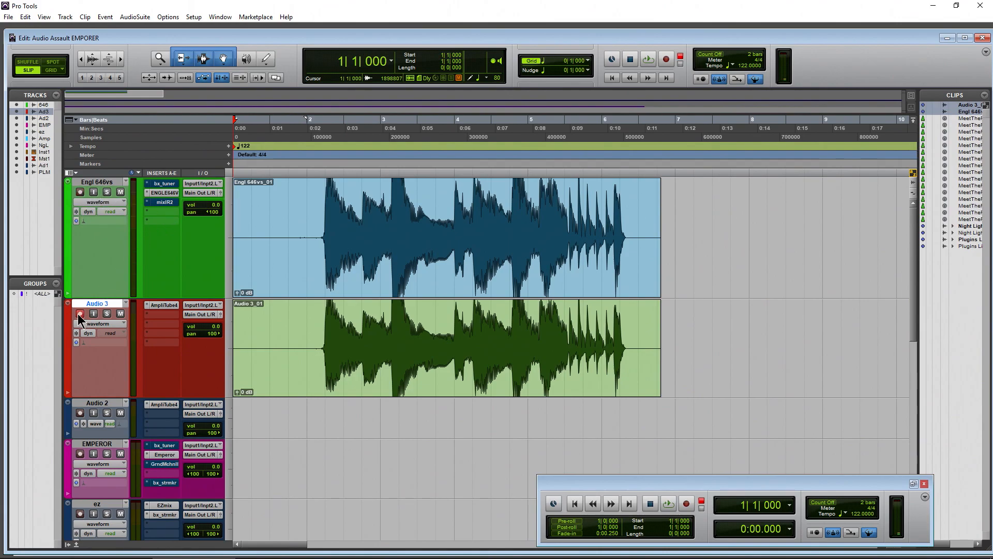
click(300, 197)
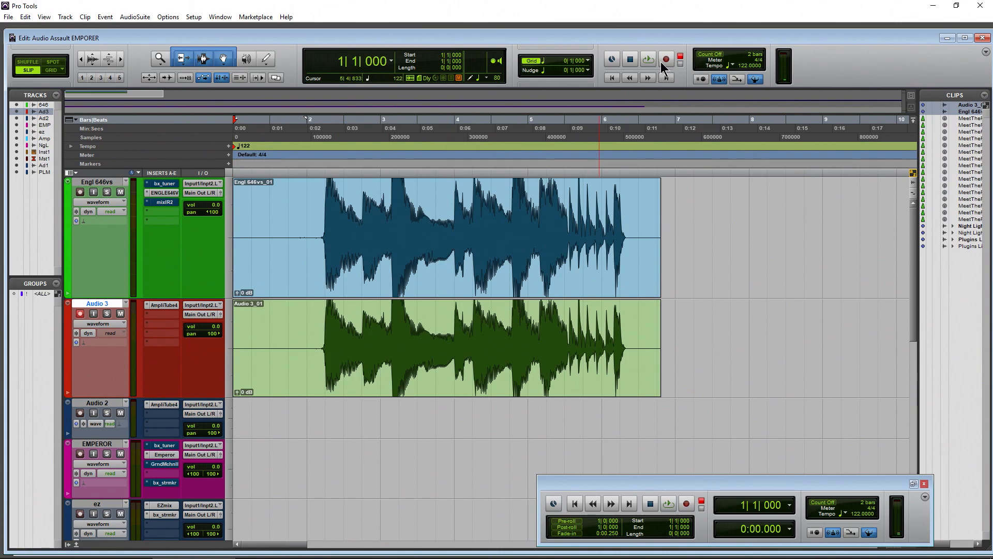
click(500, 336)
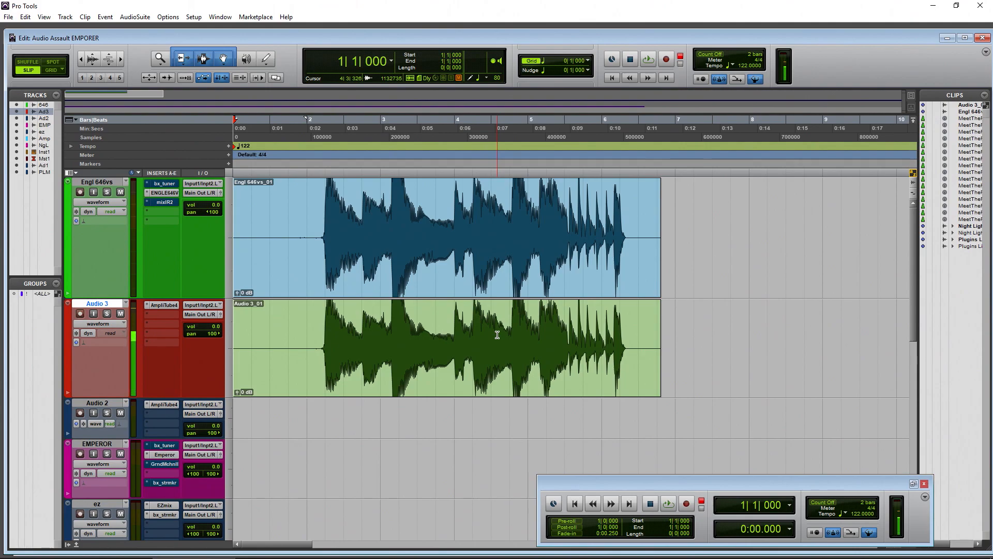
click(647, 59)
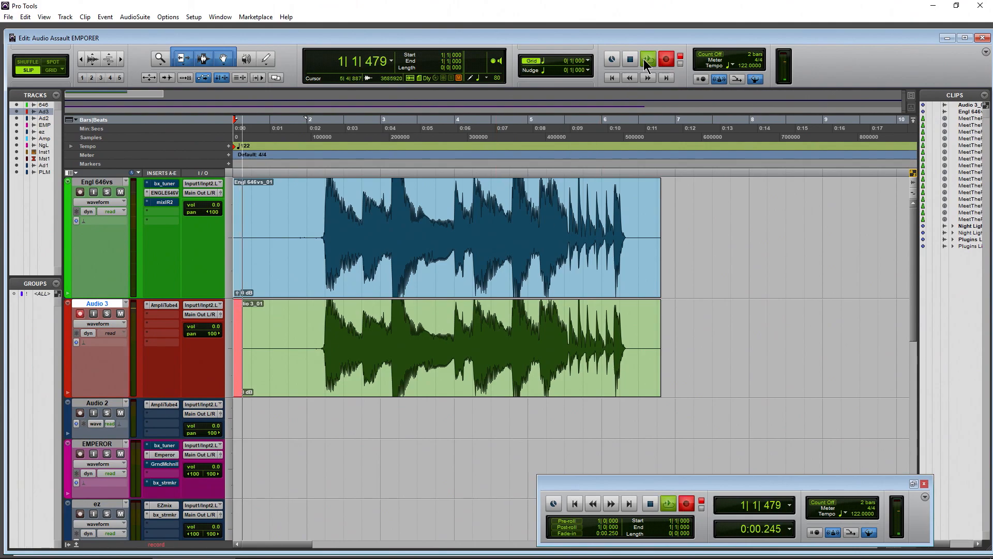
click(648, 58)
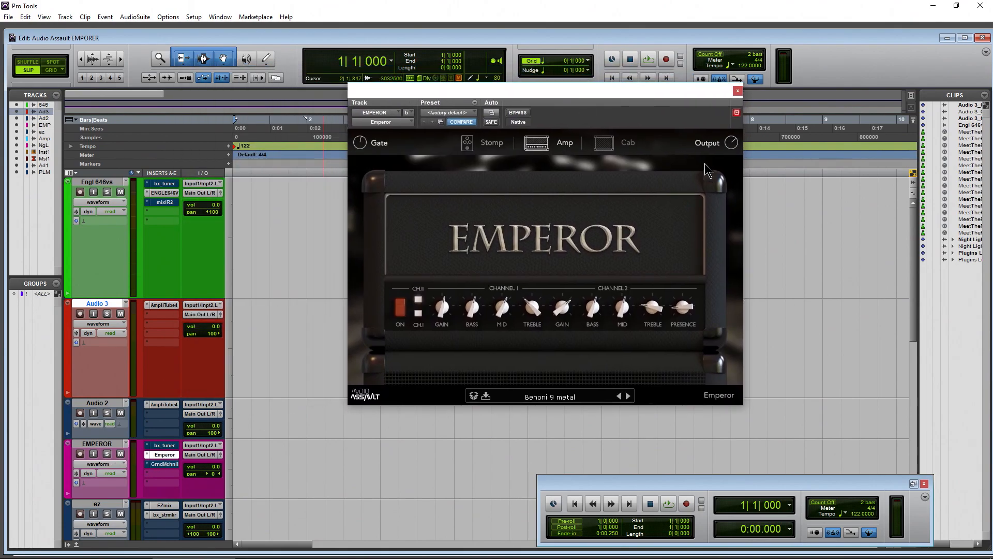
Close the Emperor amp window, reopen it from the EMPEROR insert, then close it
click(736, 90)
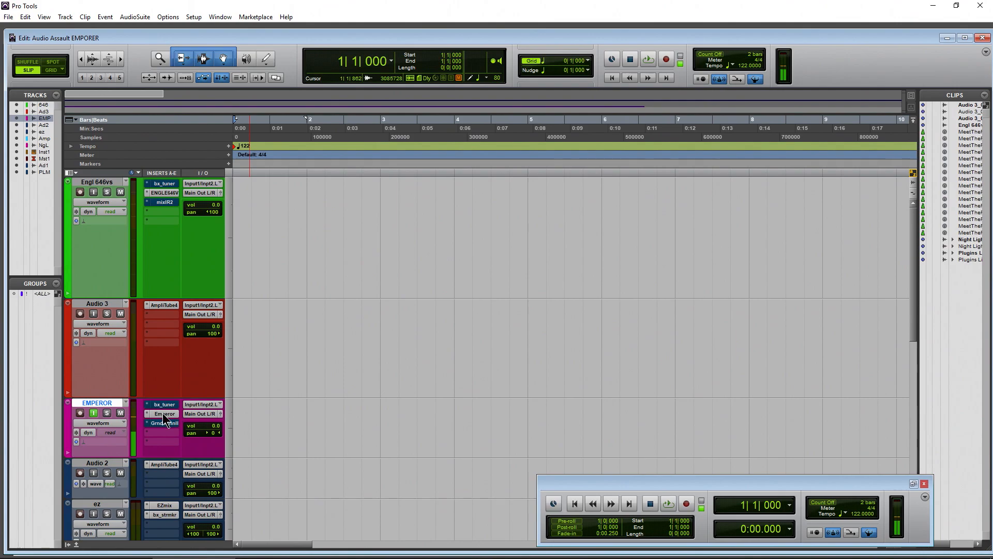
click(164, 414)
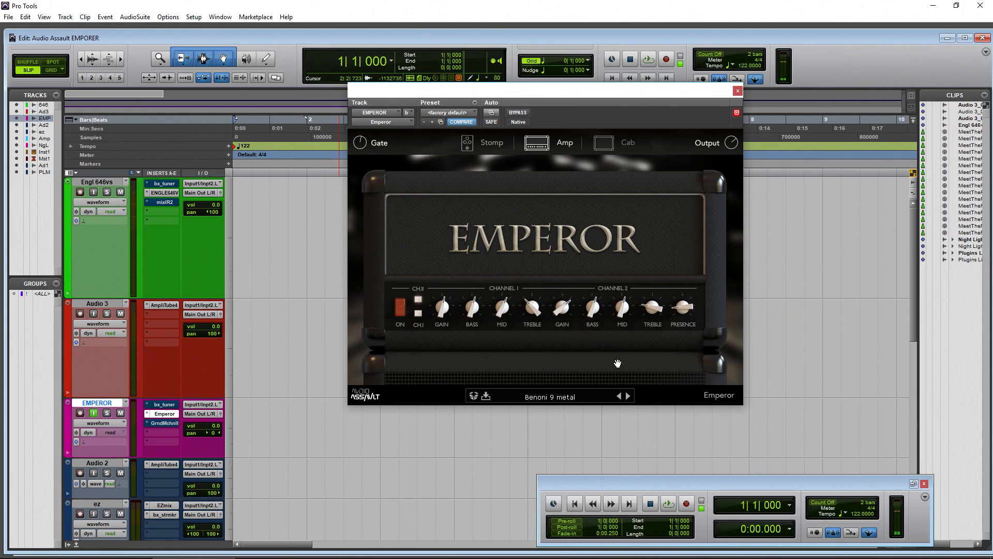
click(736, 90)
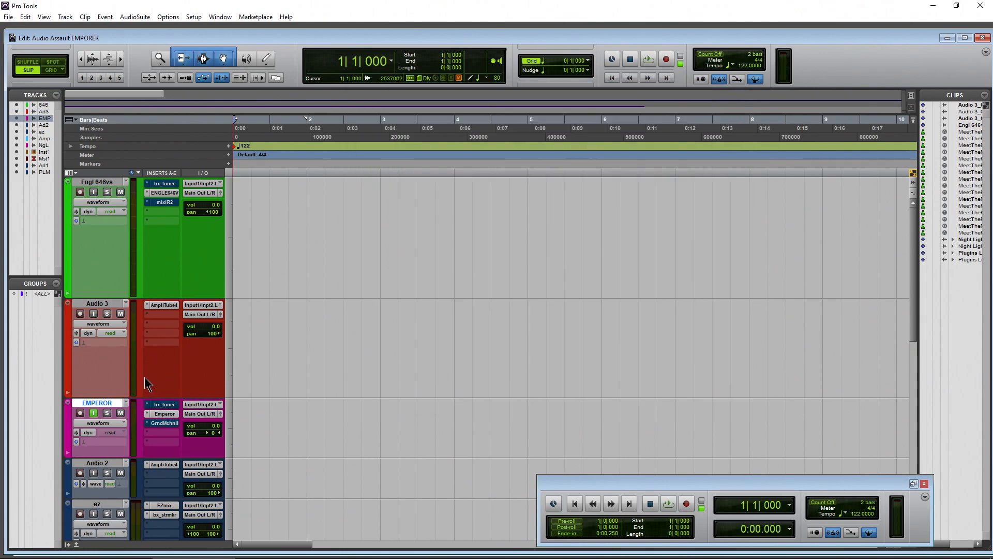
mouse_move(93, 323)
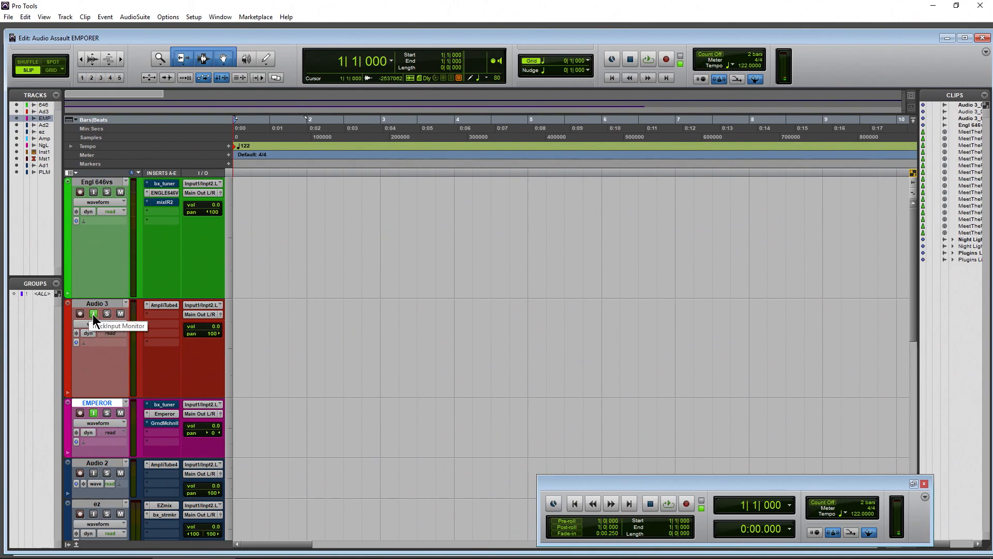
mouse_move(92, 217)
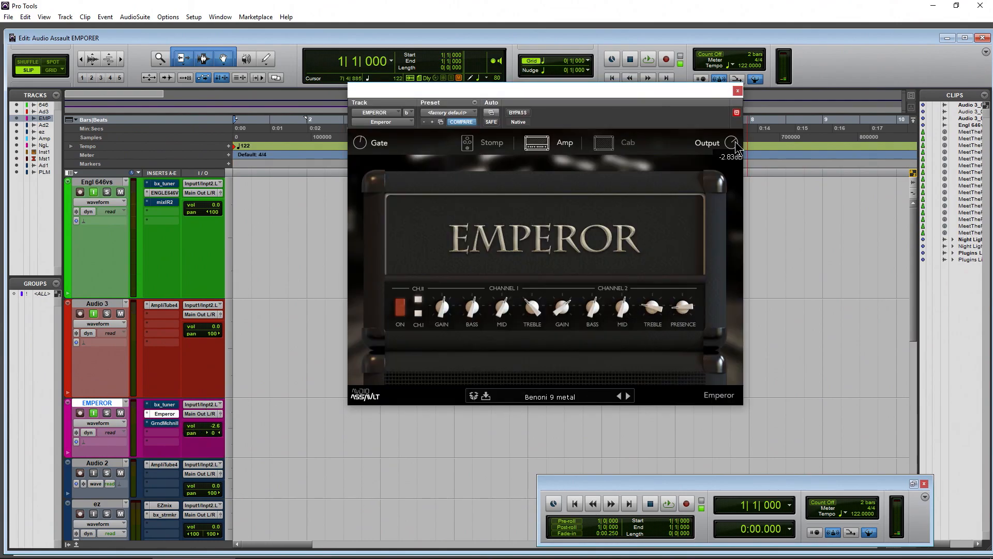
Drag the Emperor amp's Output knob down slightly
drag(733, 144, 733, 152)
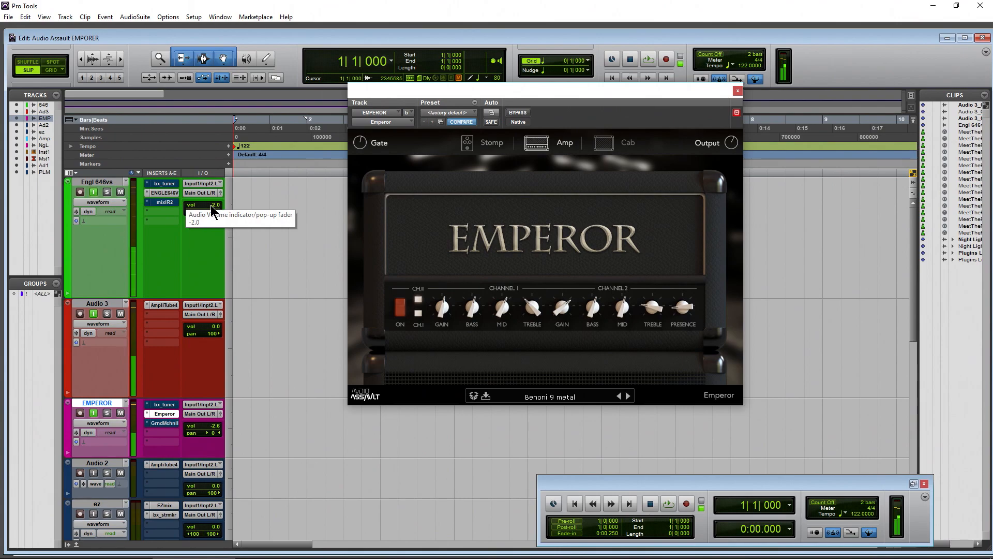
Set the Engl 646vs track volume fader to -2.0 dB
click(736, 90)
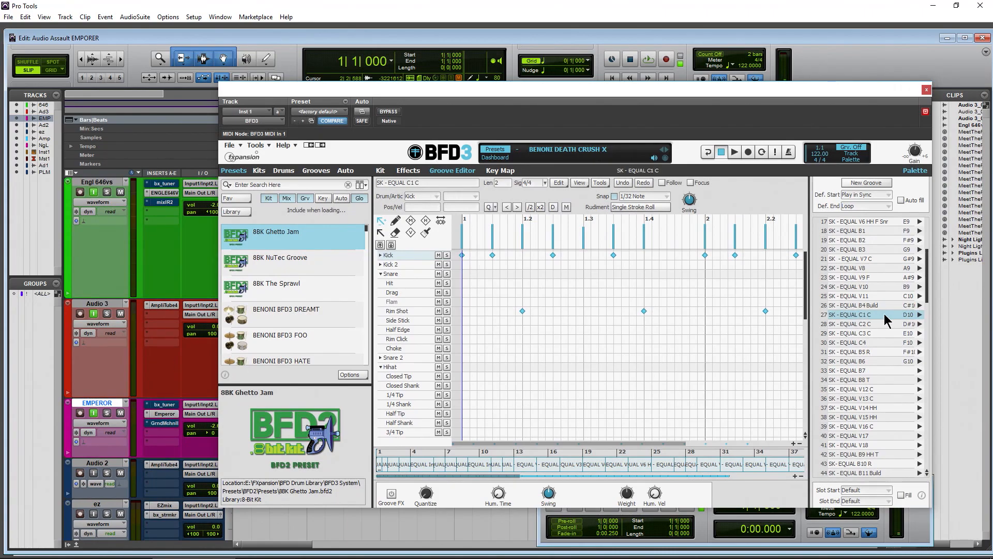
mouse_move(918, 322)
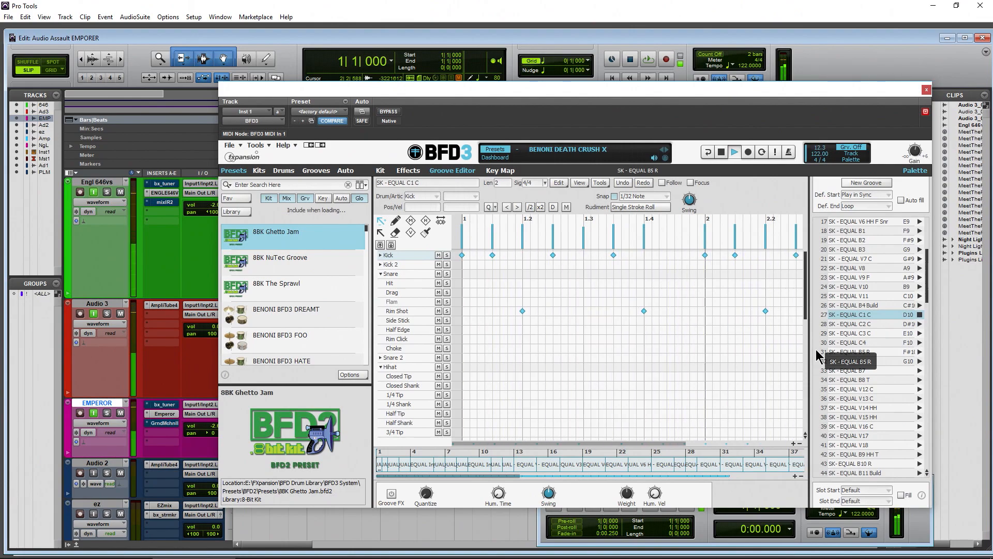
Stop the BFD3 groove preview and close the BFD3 window
click(734, 152)
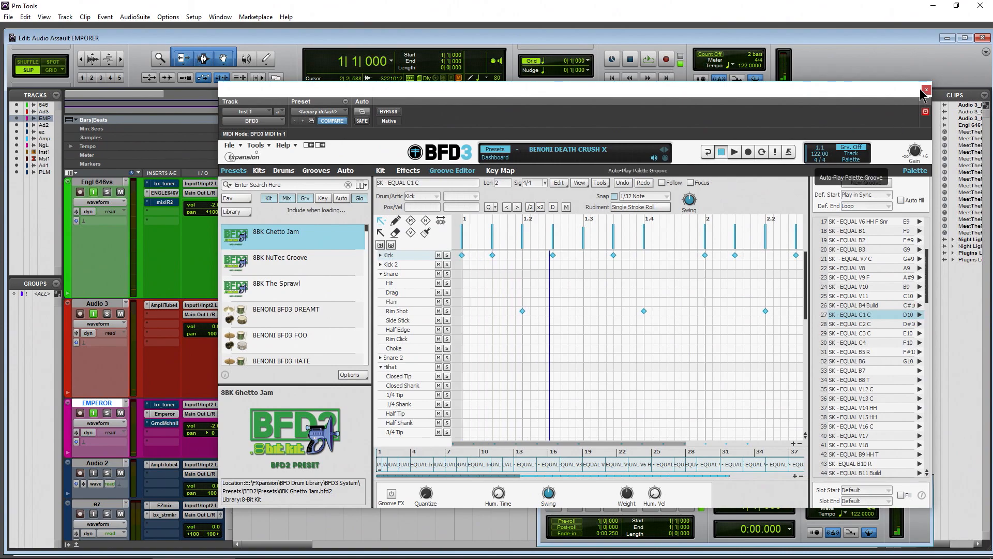
click(923, 90)
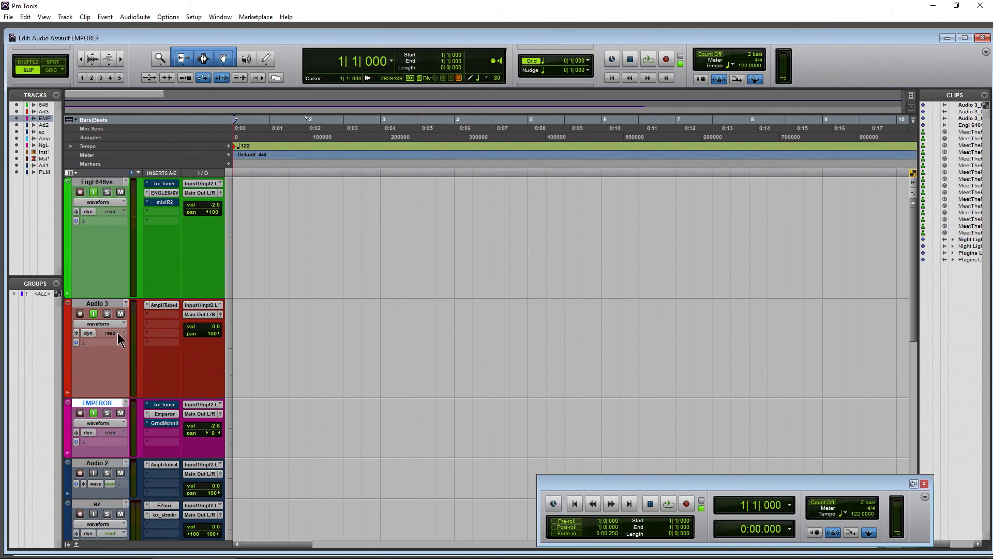
mouse_move(189, 310)
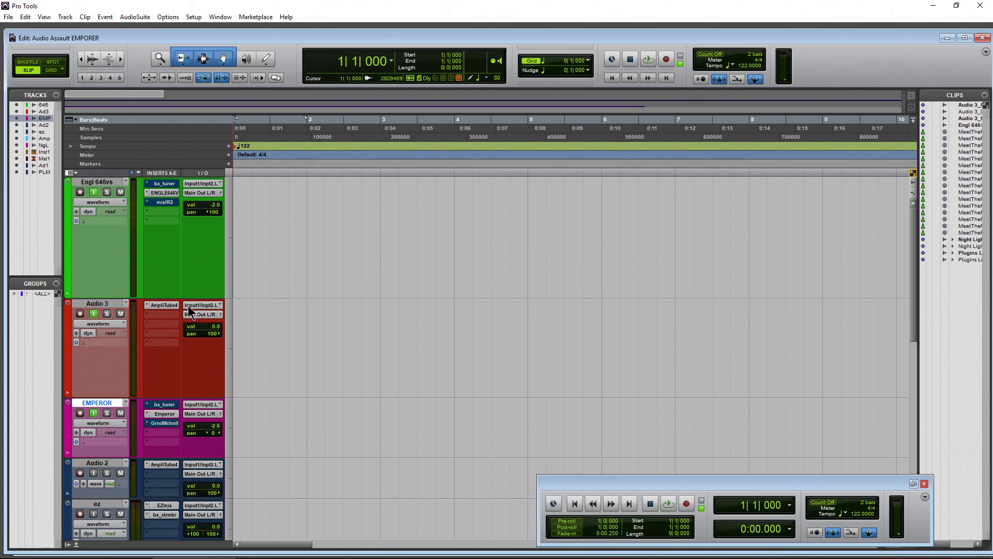
Open the ENGLE646V insert on Engl 646vs, showing the 44 Secret Setup B preset
click(201, 304)
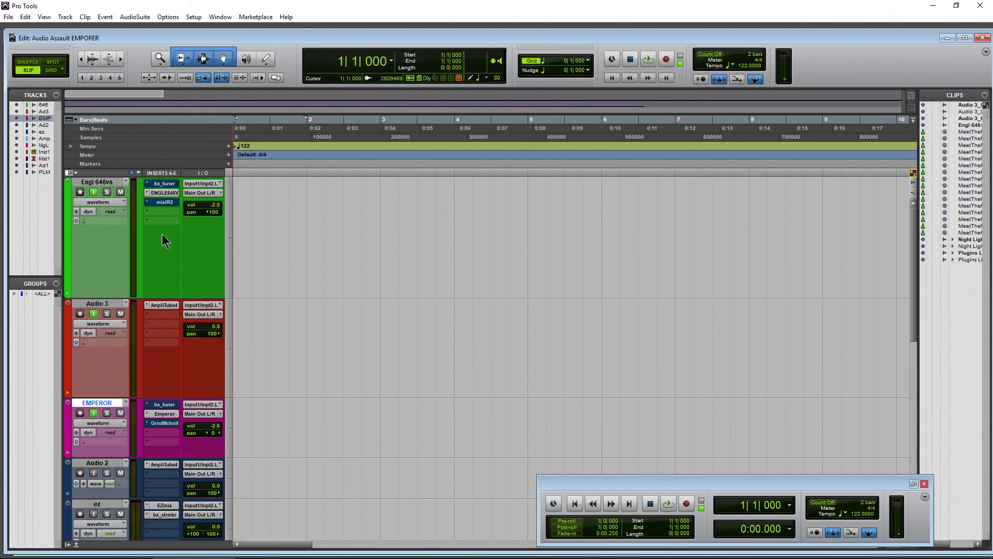
mouse_move(185, 269)
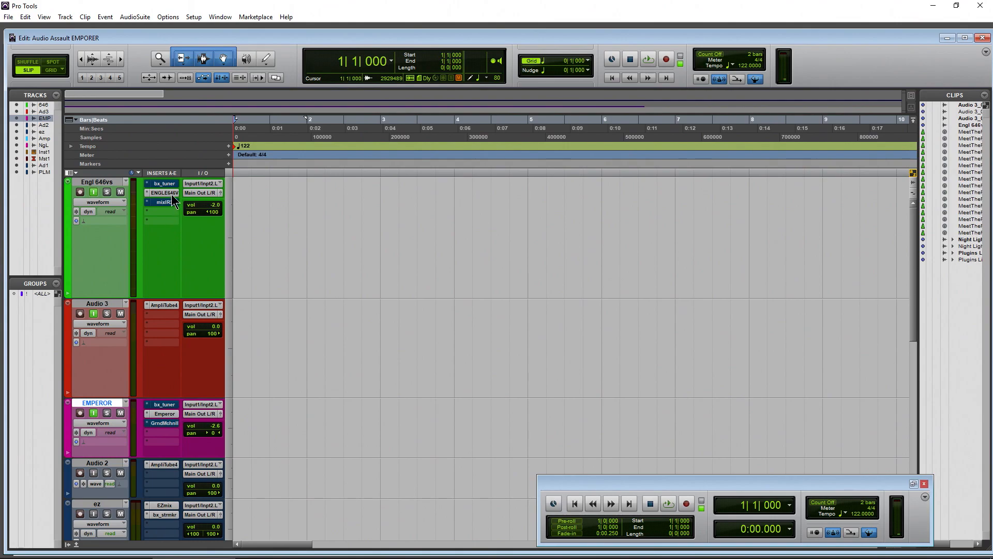
click(164, 193)
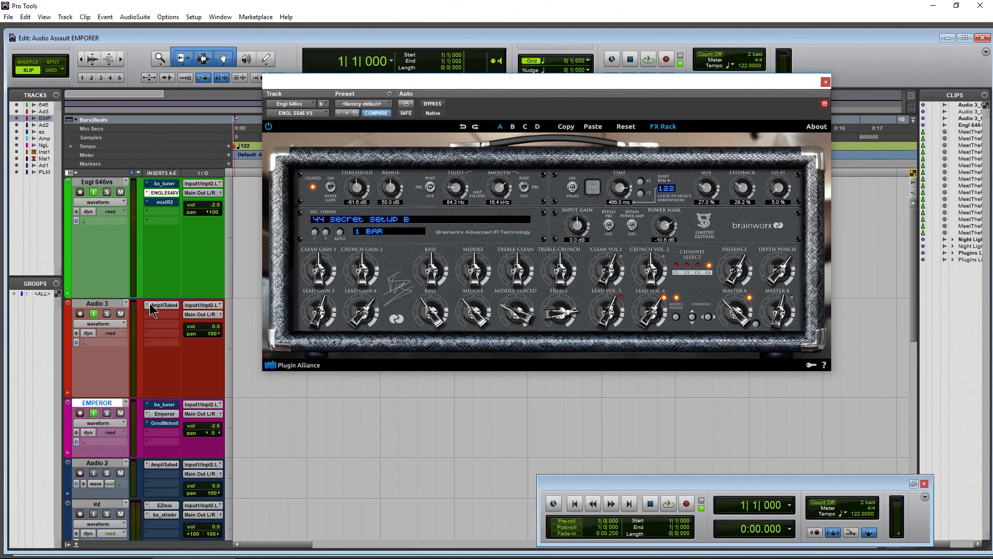
Scroll the Edit window down toward Master 1 and its iZInsight insert
click(663, 126)
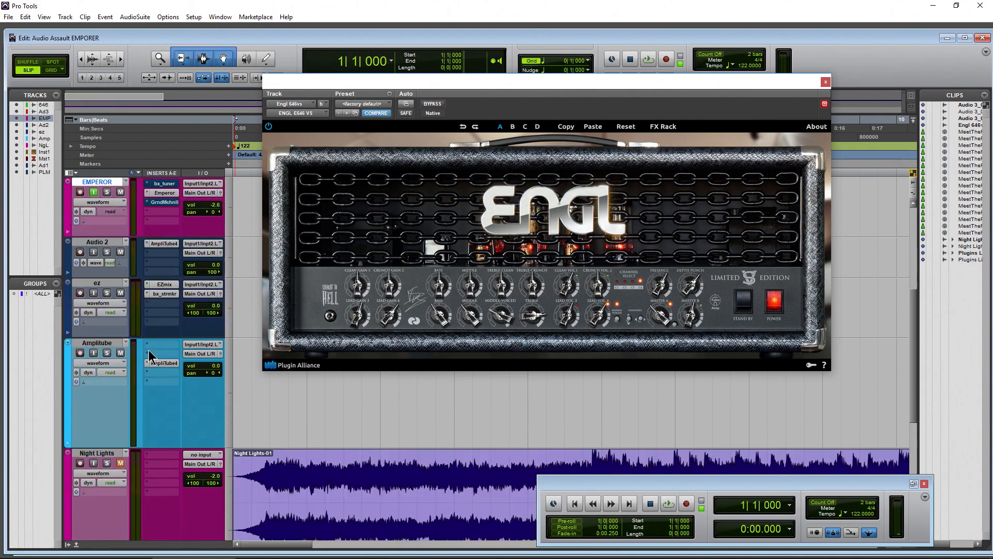
scroll(down, 3)
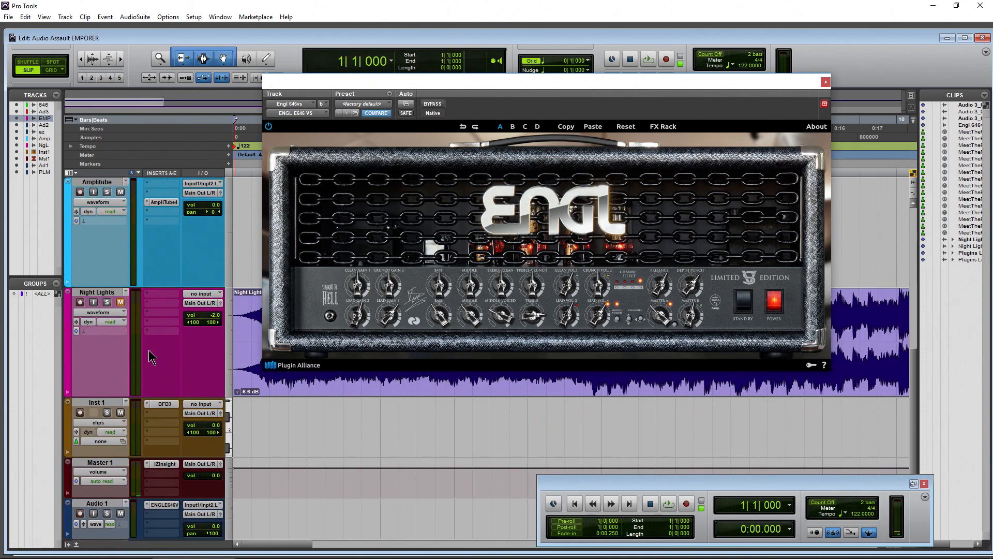
mouse_move(164, 463)
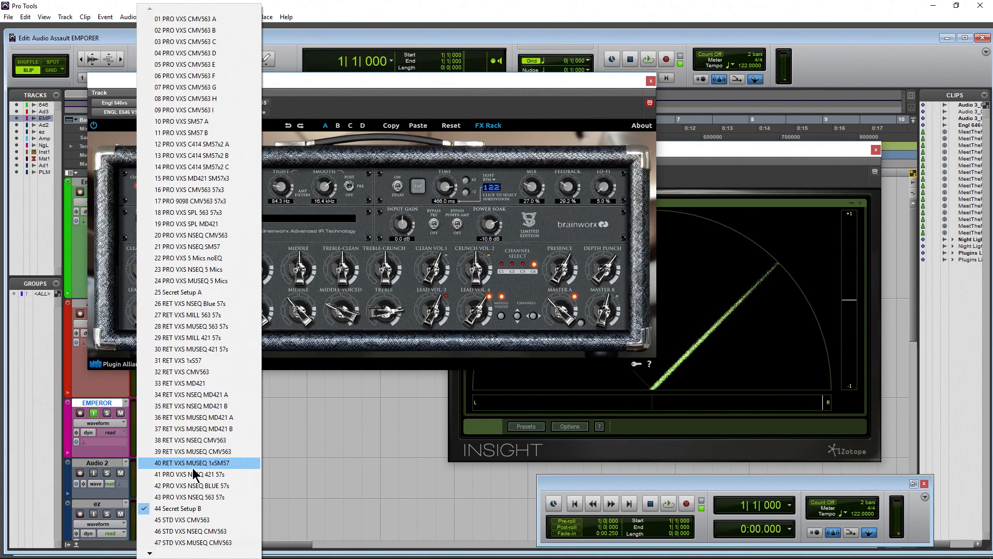
Pick another cabinet IR setup from the ENGL E646 IR chain list
click(193, 462)
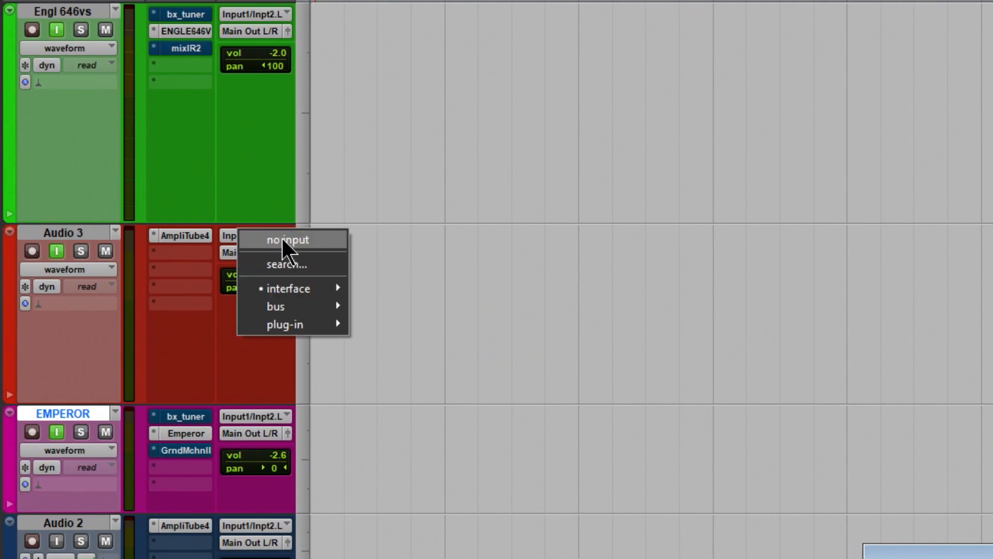
mouse_move(288, 288)
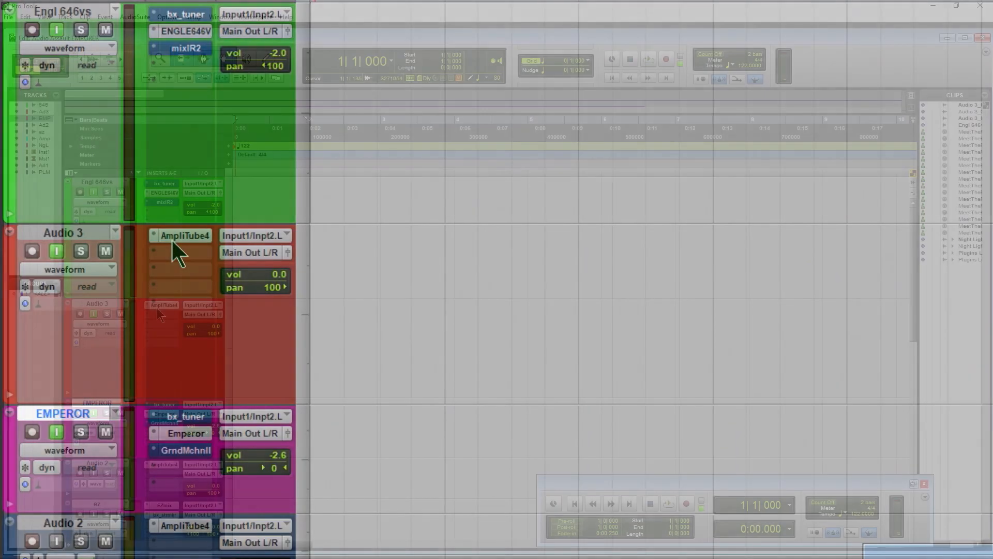
Open Audio 3's AmpliTube4 insert, showing the Benoni 9 Metal preset
click(185, 234)
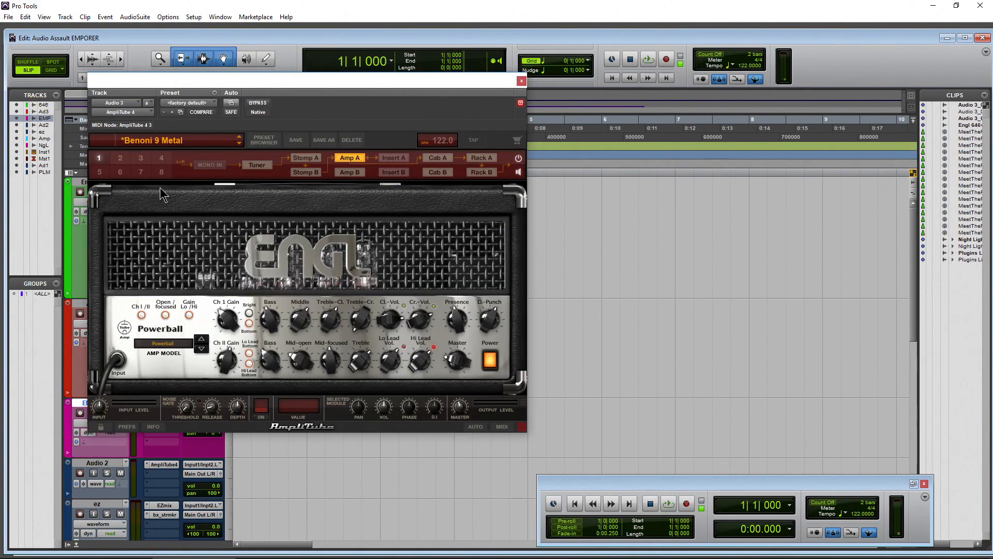